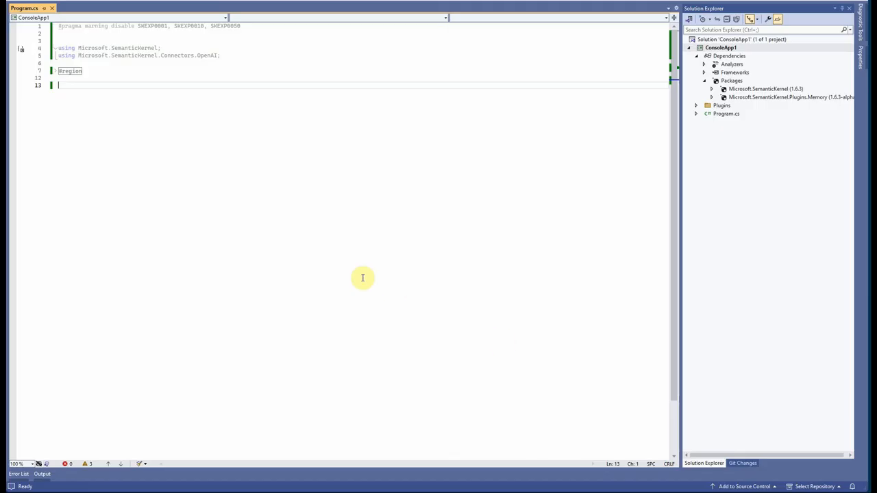
mouse_move(247, 176)
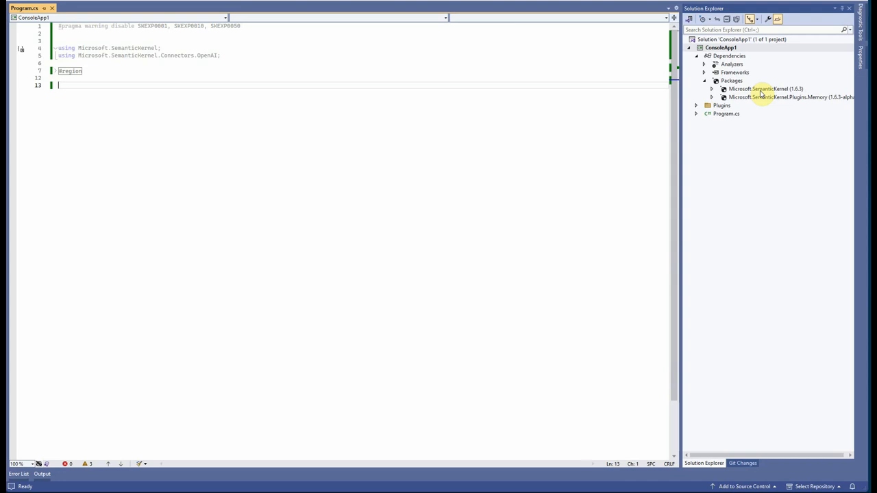
mouse_move(757, 97)
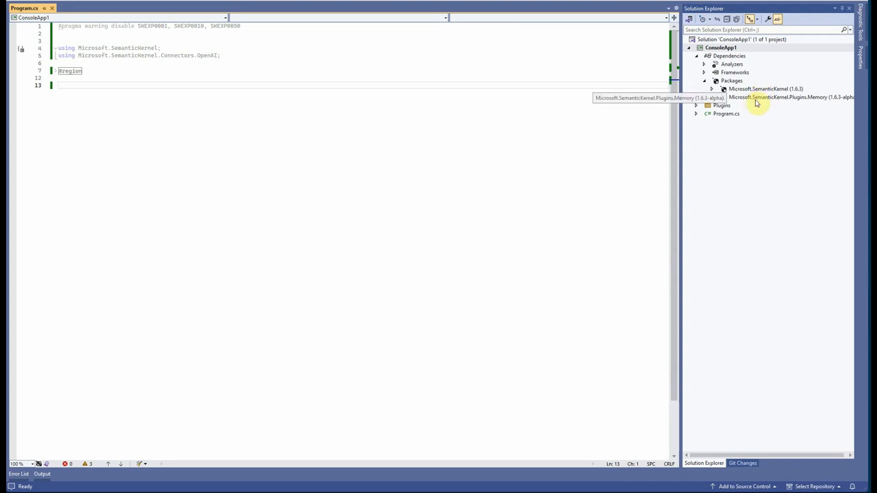
mouse_move(579, 176)
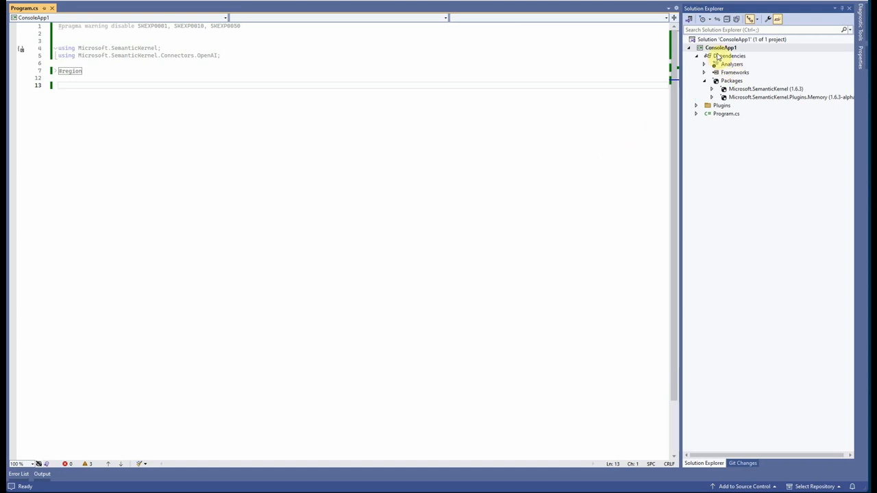
Open the ConsoleApp1 project's NuGet package manager, then close it
right_click(720, 47)
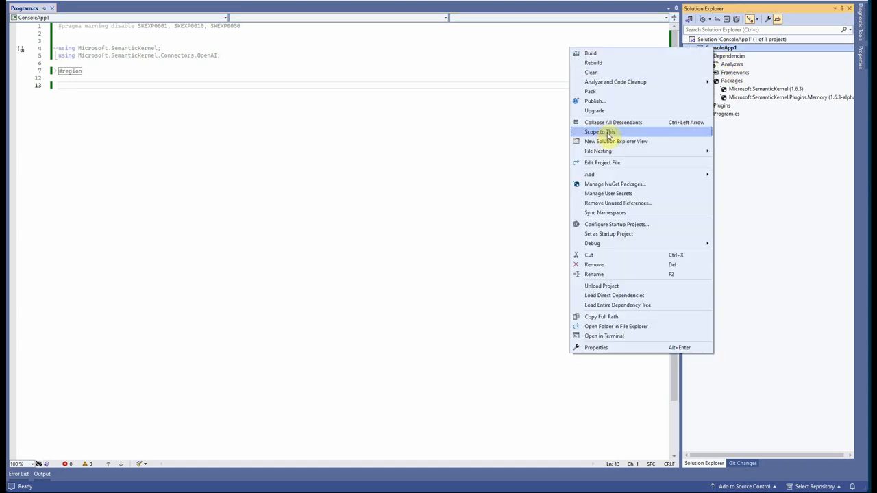
mouse_move(615, 141)
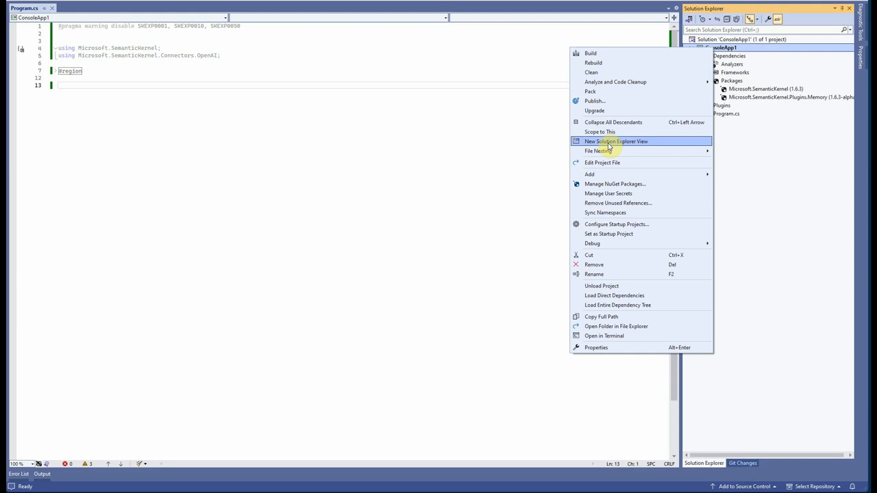
mouse_move(615, 183)
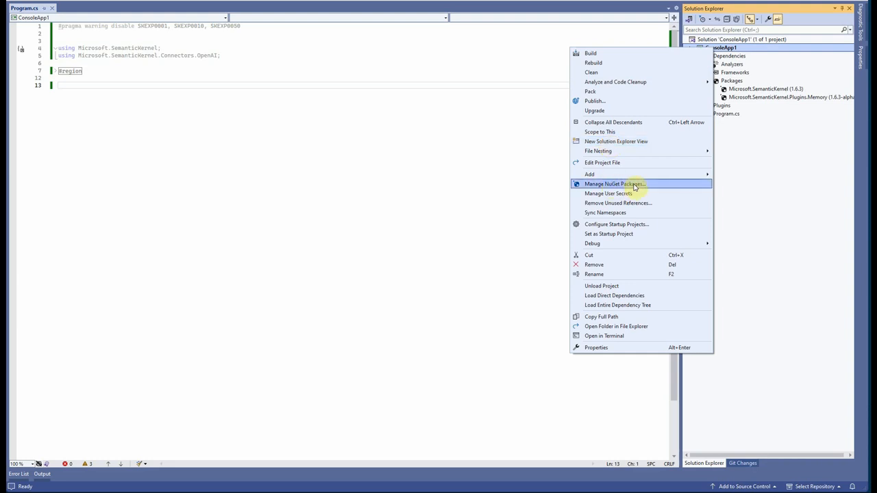
click(613, 184)
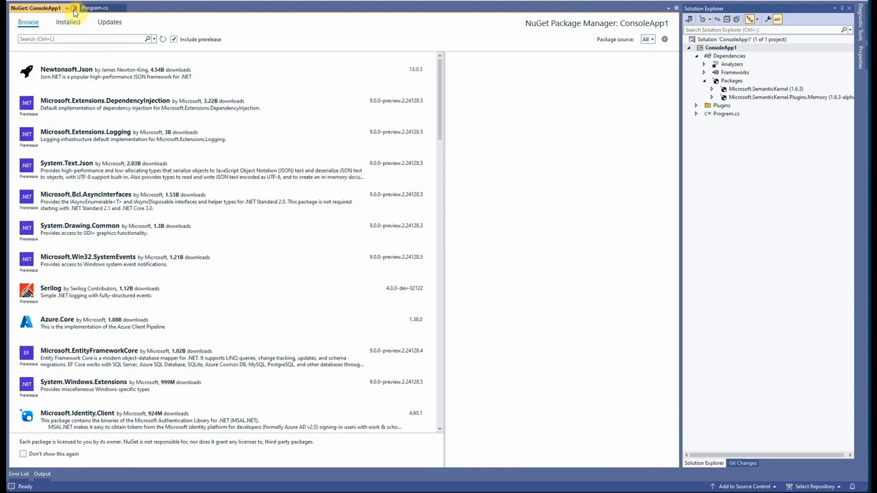
click(74, 8)
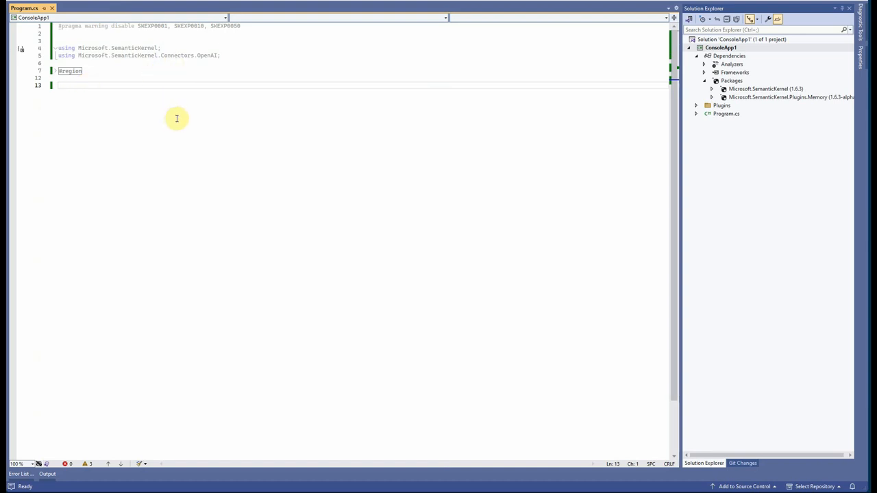
mouse_move(209, 146)
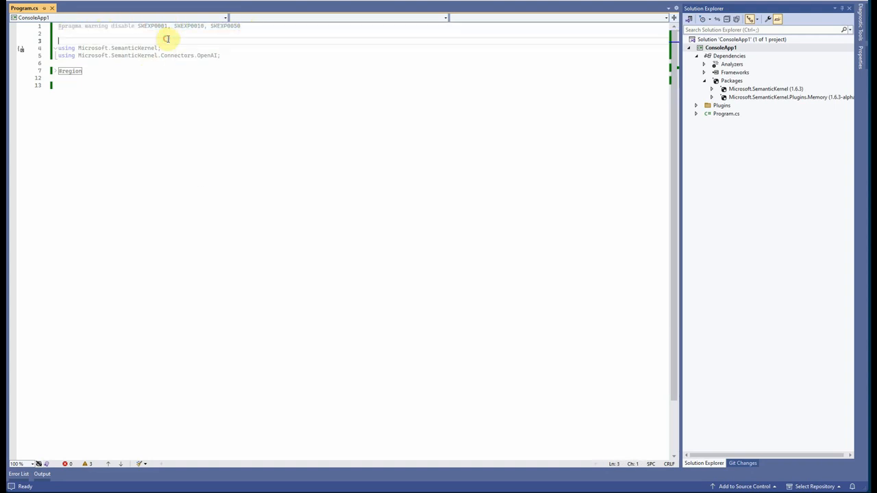
mouse_move(205, 136)
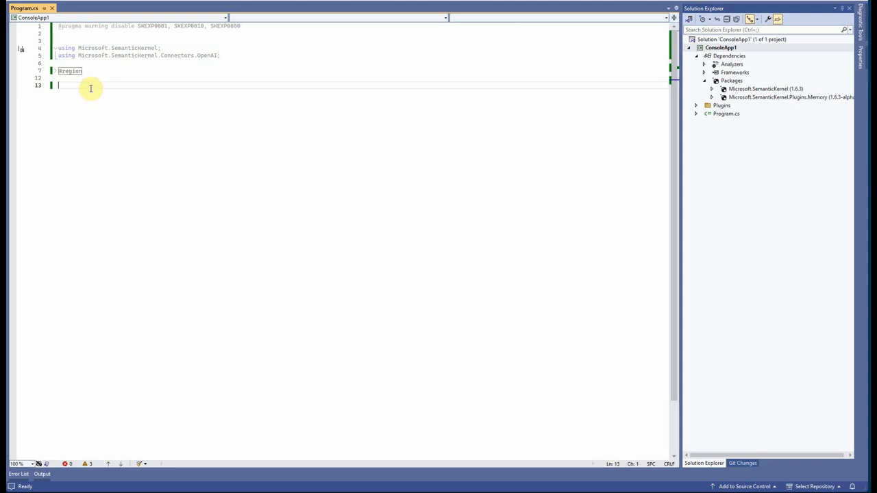
Write var kernel = Kernel.CreateBuilder().AddAzureOpenAIChatCompletion(model, azureEndpoint, apiKey).Build()
text(var_kernel =)
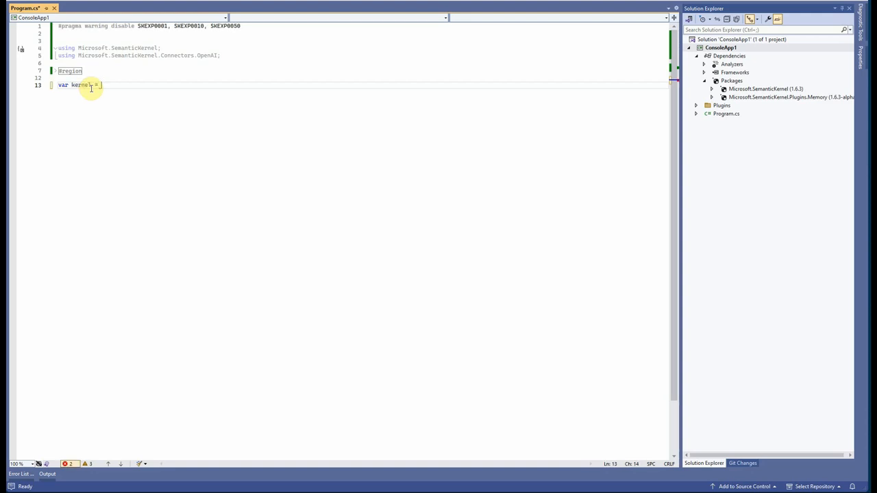
text(Kernel)
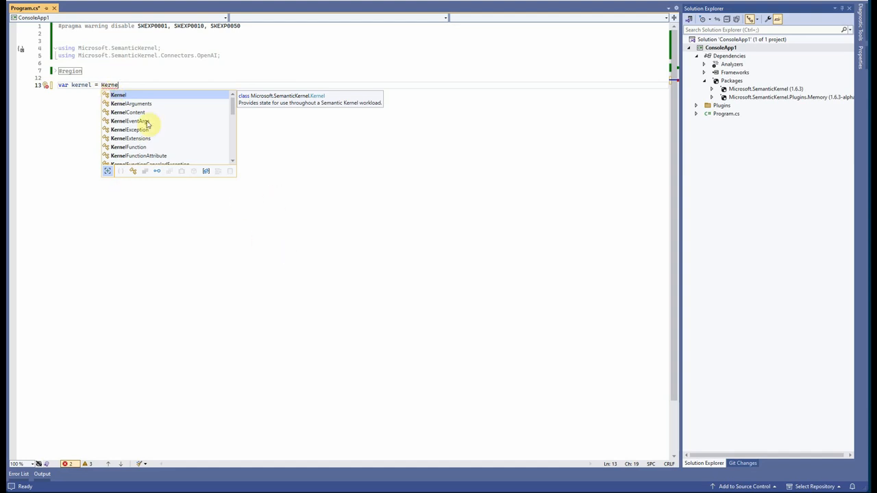
mouse_move(150, 96)
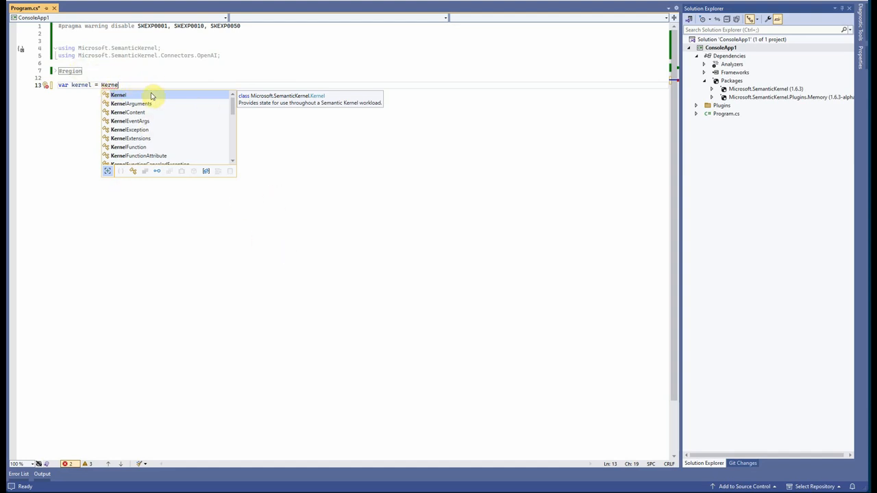
mouse_move(156, 84)
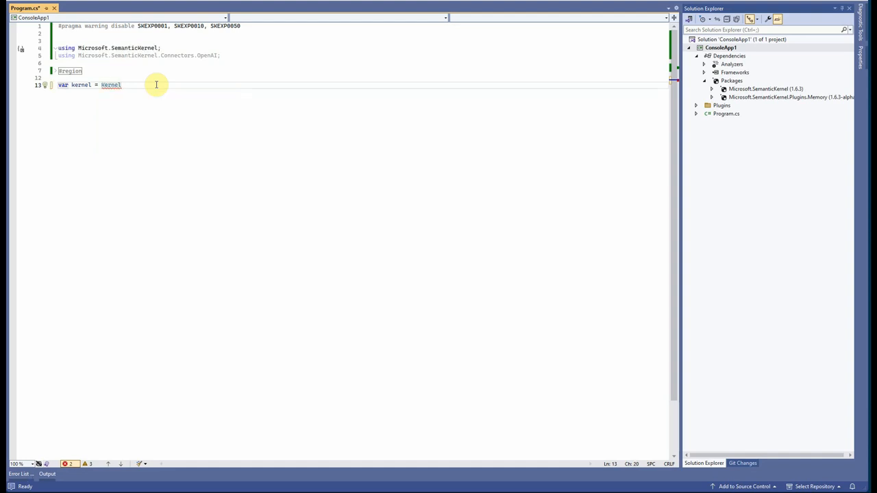
text(.CreateBuilder)
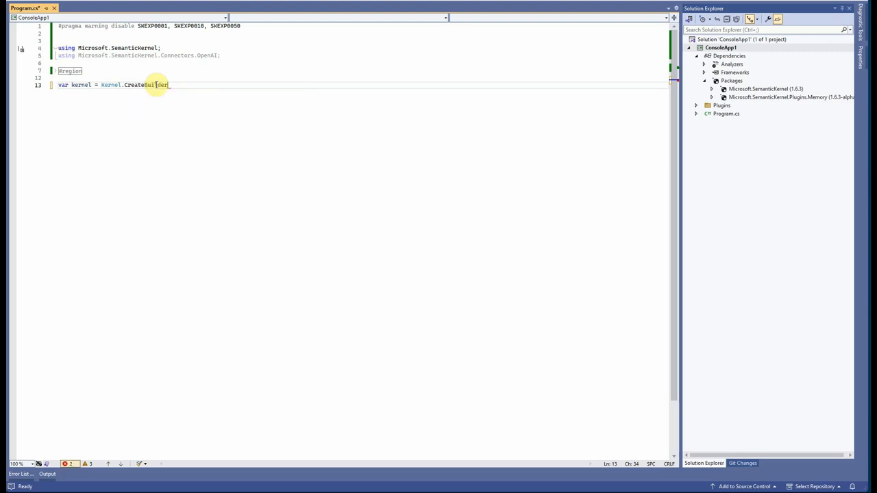
text(())
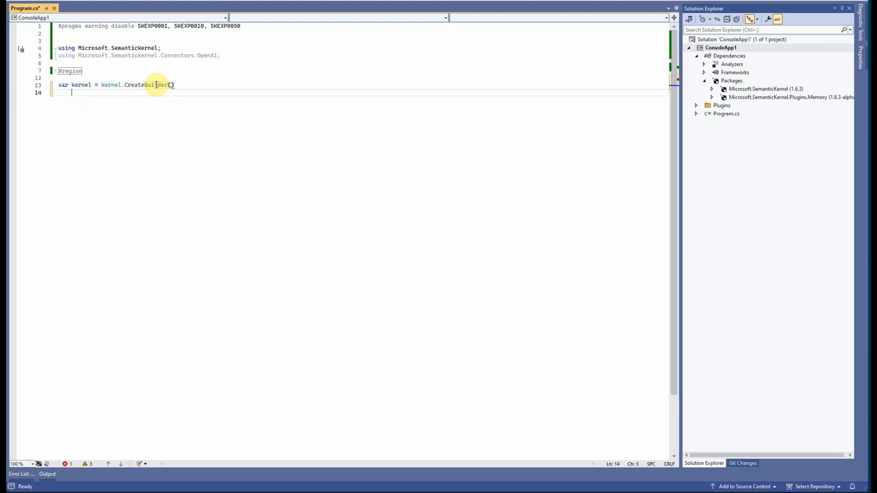
text(.)
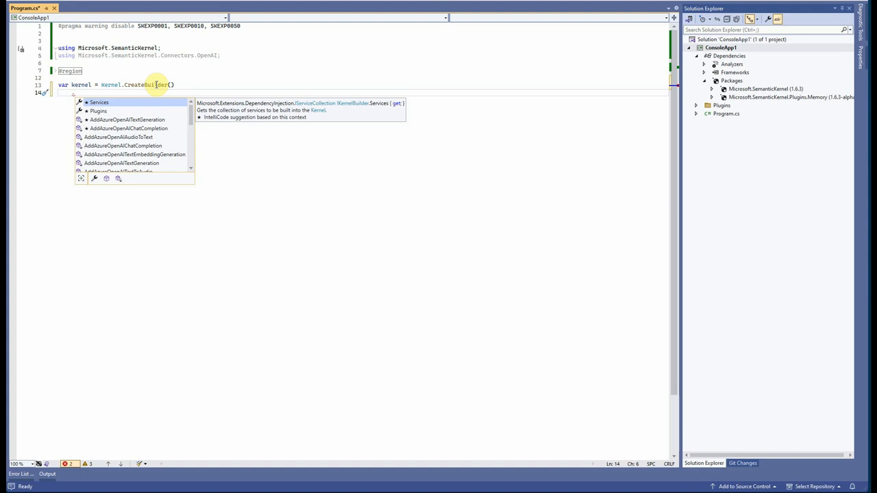
text(AddAzureOpenAIChatCompletion)
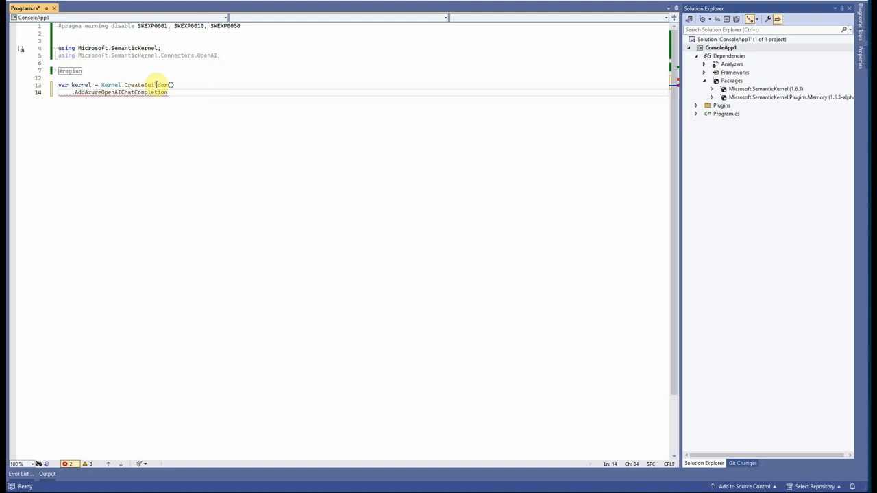
text(()
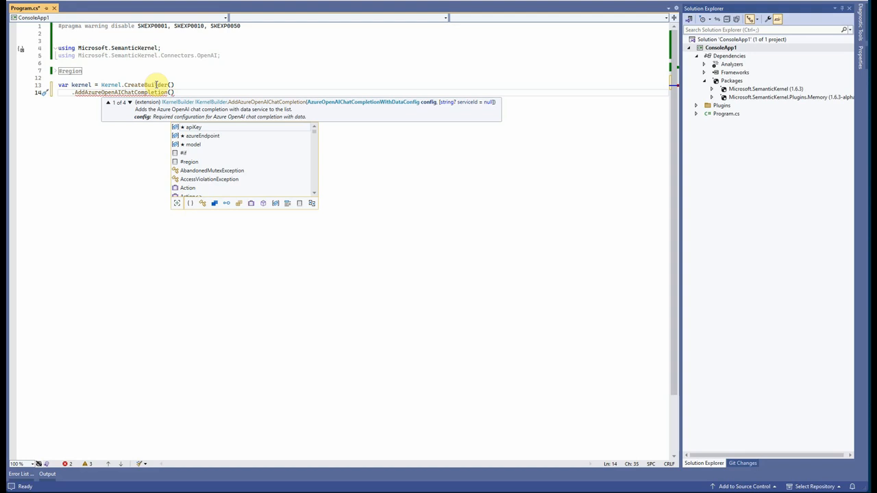
text(deploymentNamemodel,)
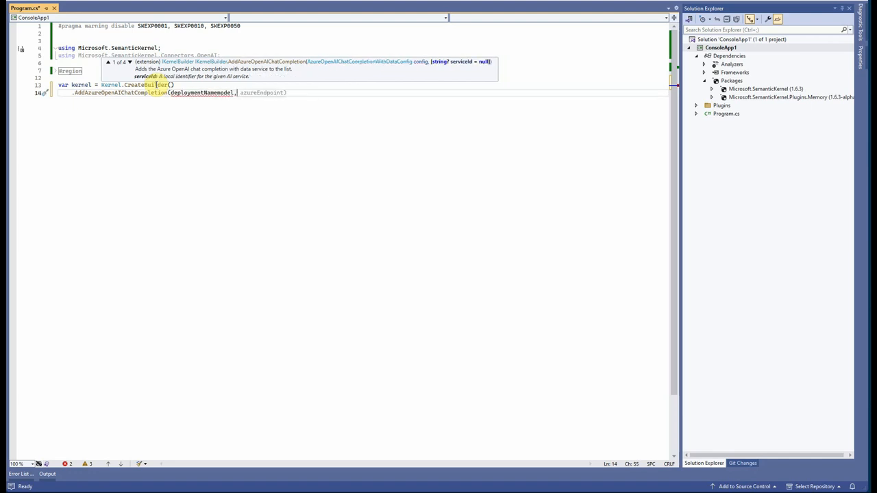
text(endpoint)
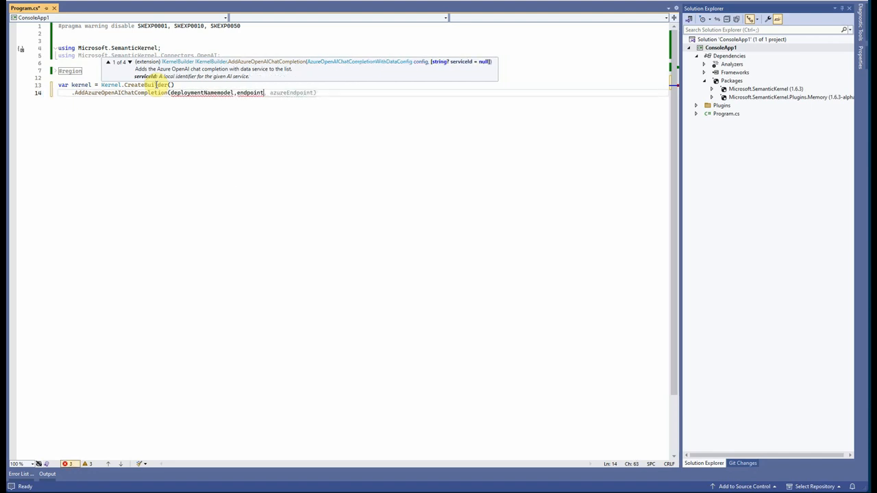
text(azureEndpoint,)
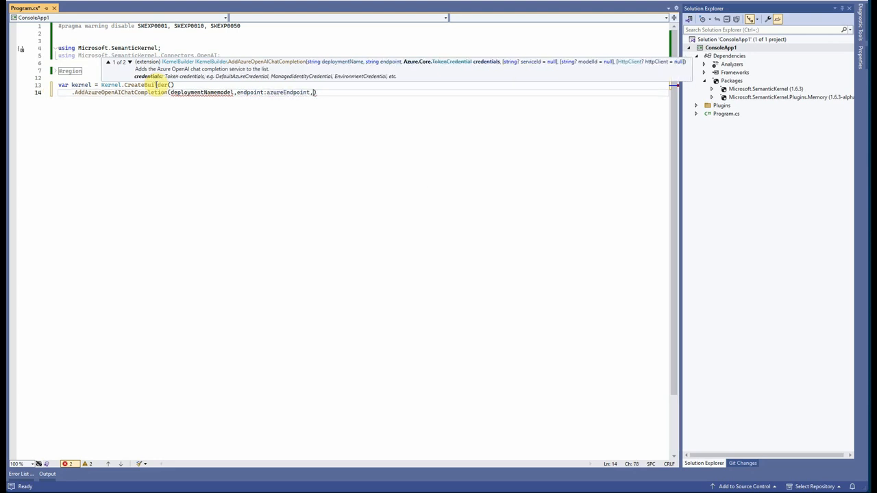
text(apiKey:apiKey)
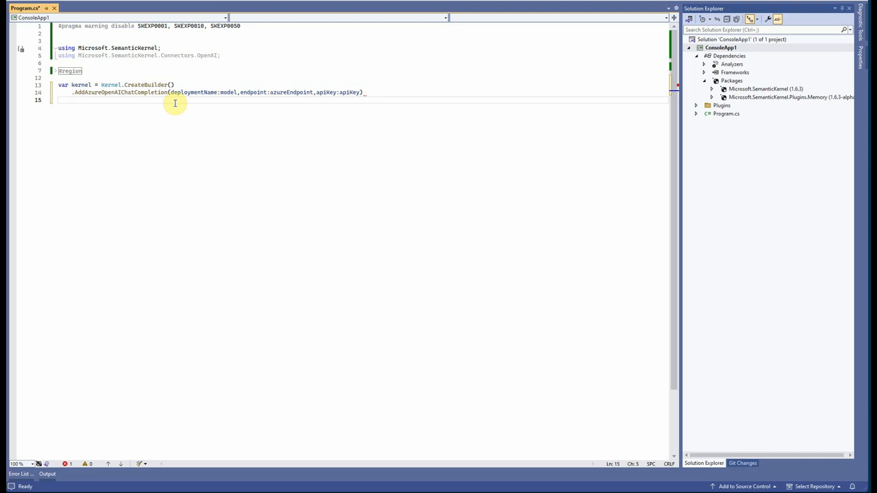
text(.Build();)
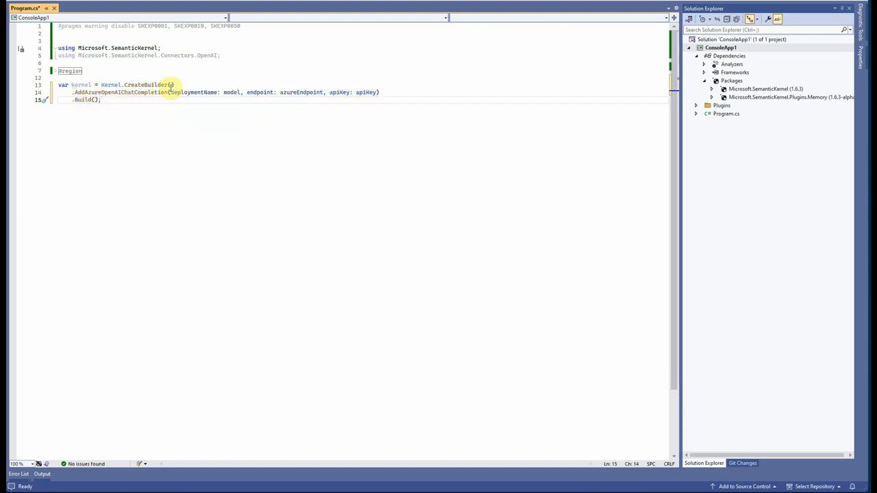
Declare executionSettings as new OpenAIPromptExecutionSettings with MaxTokens = 200
click(177, 85)
text(var execut)
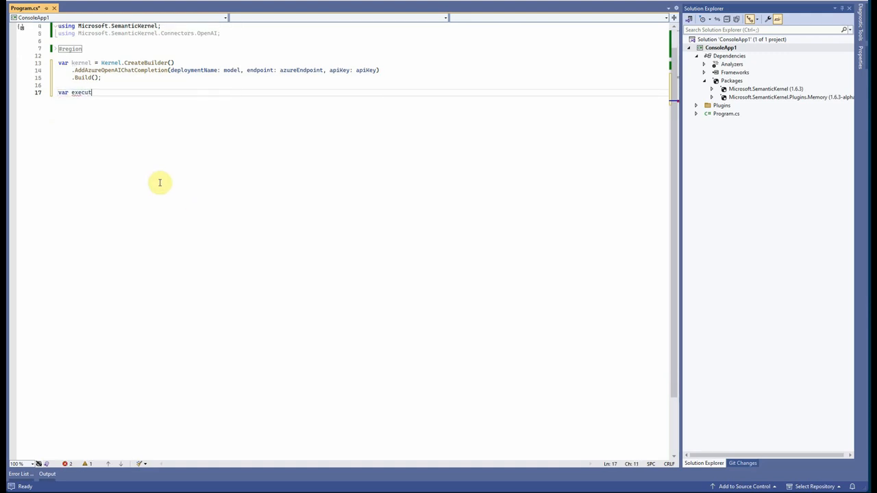
text(ionSE)
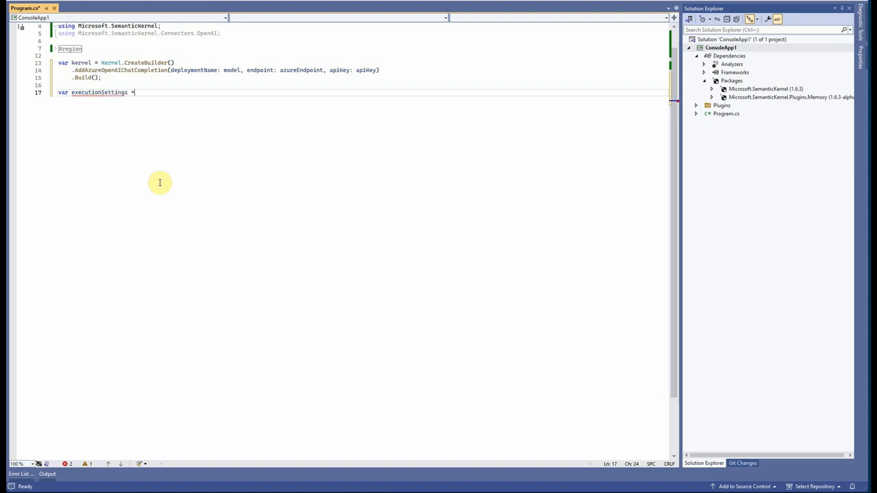
text(new OpenAIPromptExecutionSettings)
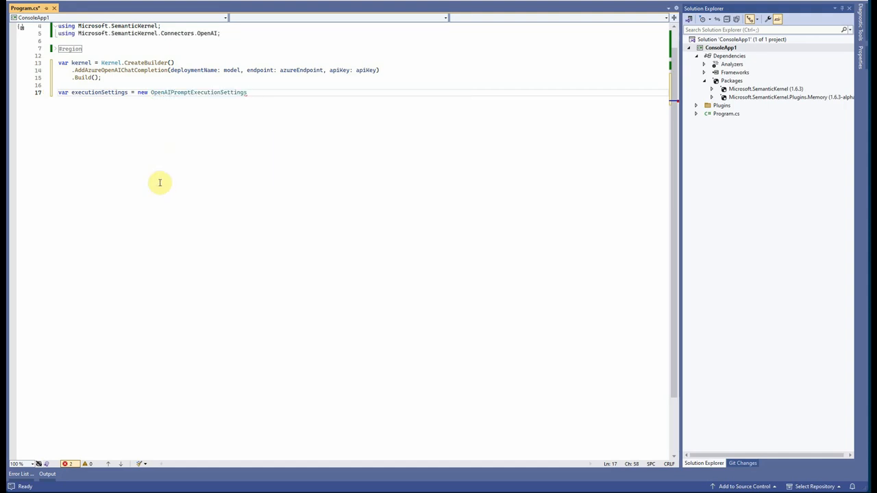
text({)
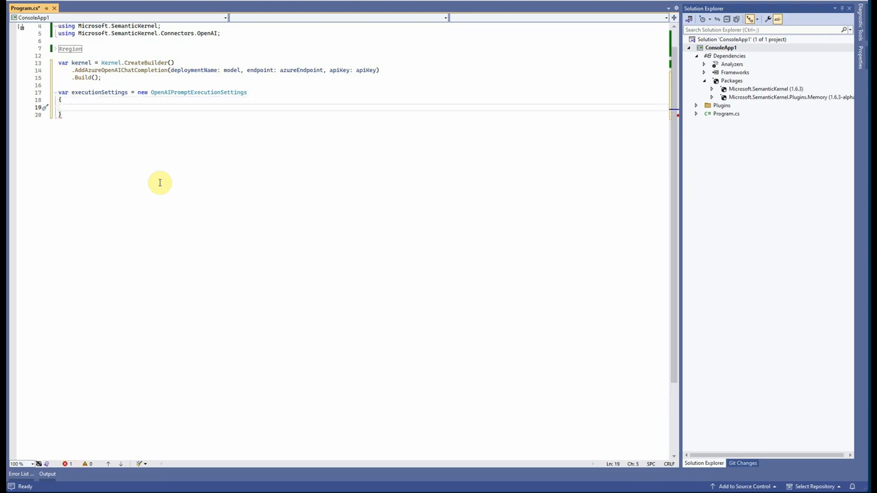
text(MaxTokens = 10,)
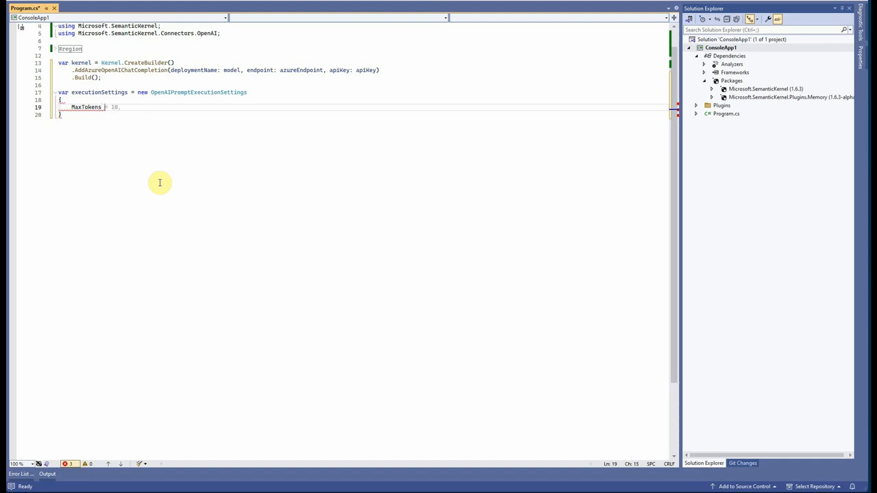
text(200)
click(362, 114)
text(;)
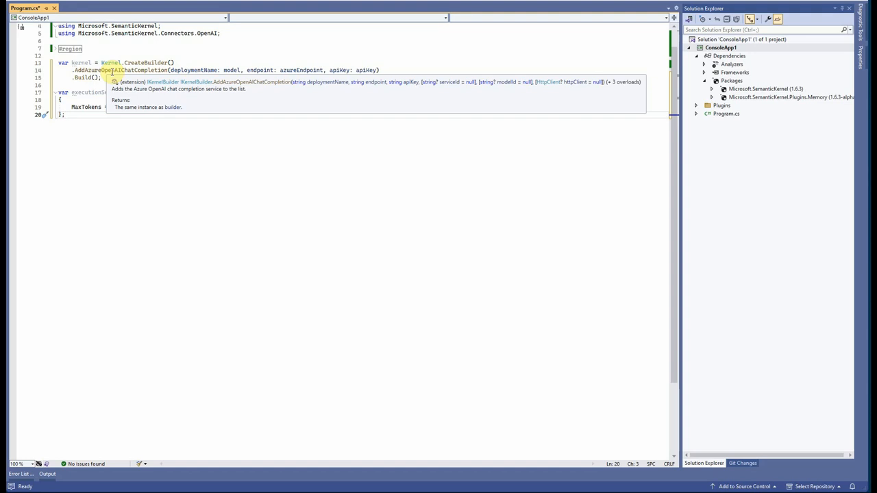
Begin an extra .Add call after CreateBuilder() on line 13, then abandon it
click(175, 62)
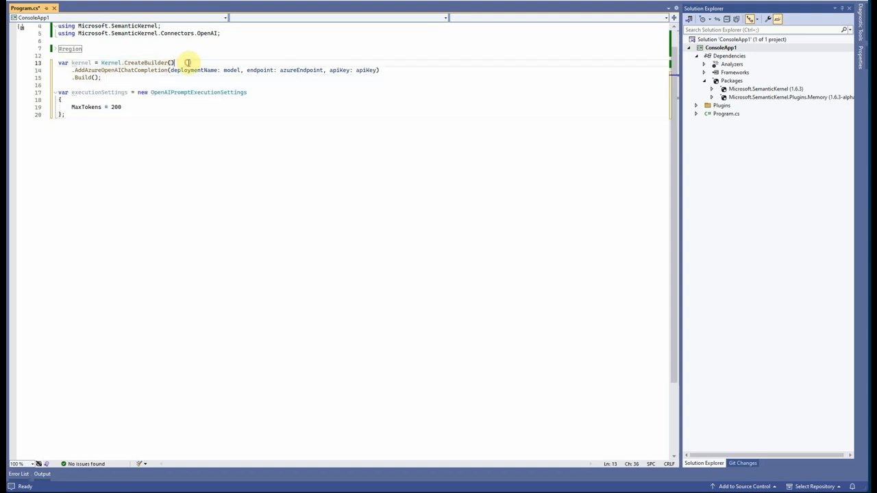
text(.Add)
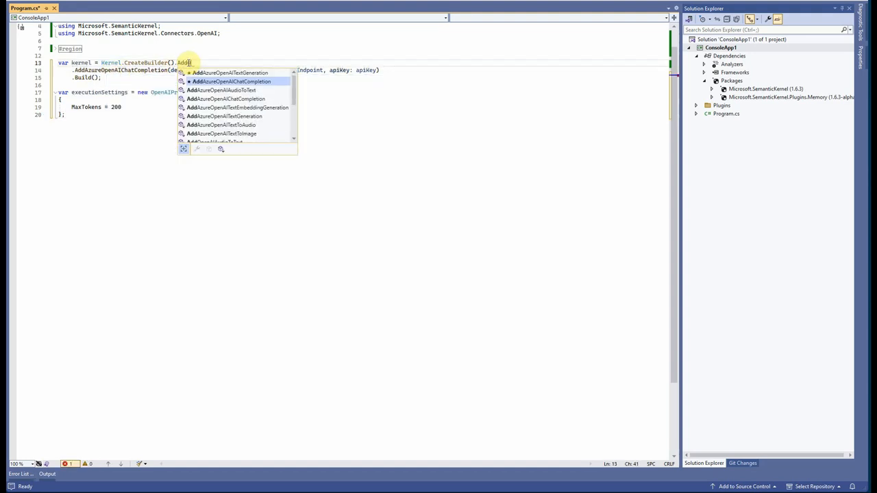
text(Op)
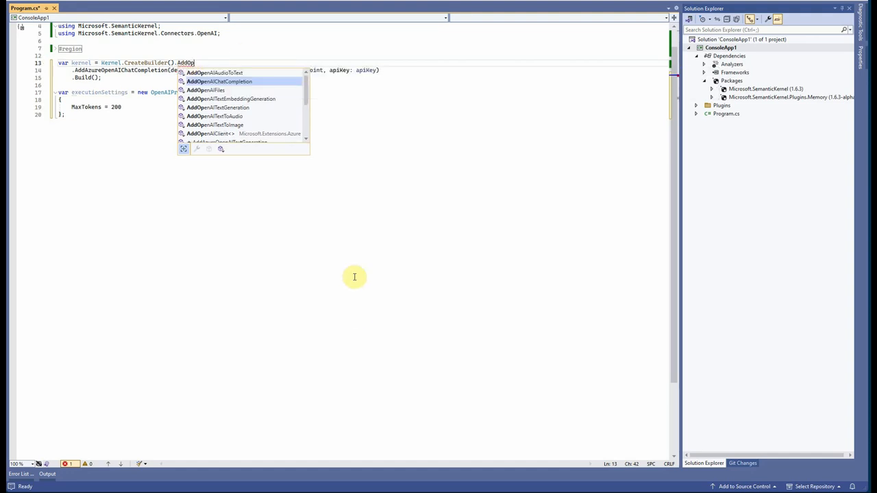
key(BackSpace)
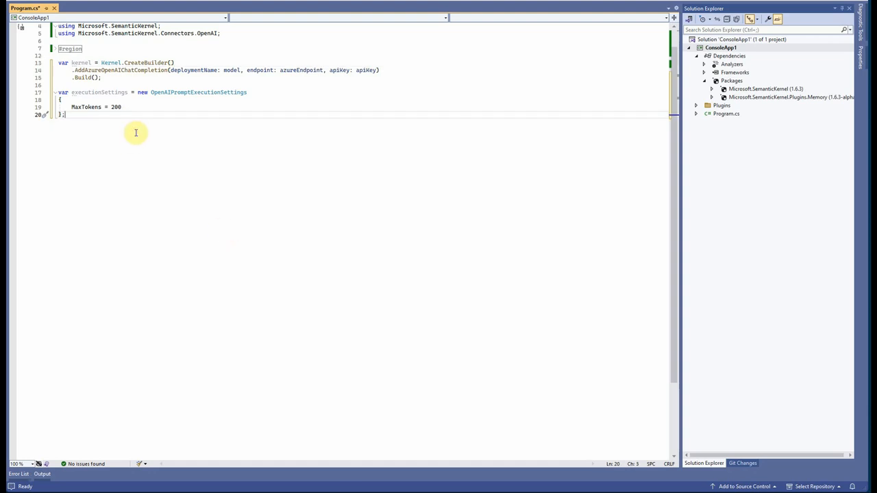
mouse_move(159, 155)
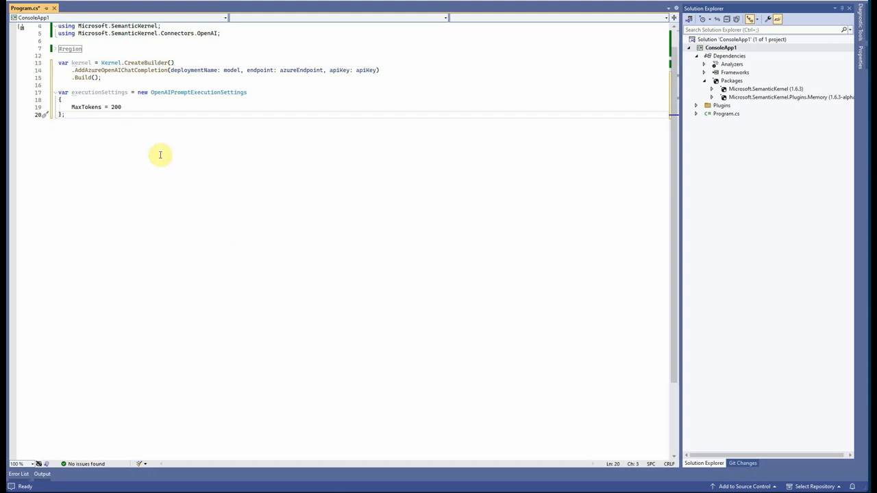
Write the ChatBot prompt with {{$history}} and {{$userInput}} placeholders, then start var chatFunction
text(executionSettings.MaxTokens = 200;)
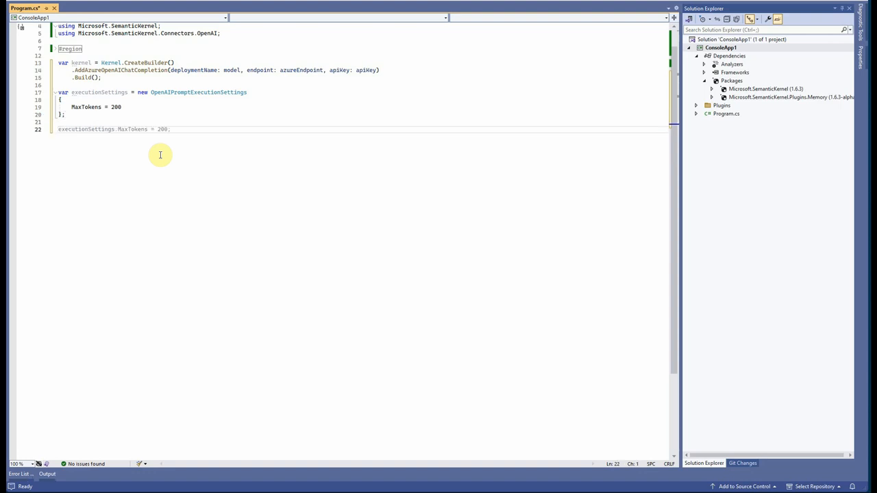
text(var prompt = "ChatBot can have a conversation on any topic.\r\n{{$history}}\r\nUser: {{$userInput}}\r\nBot:";)
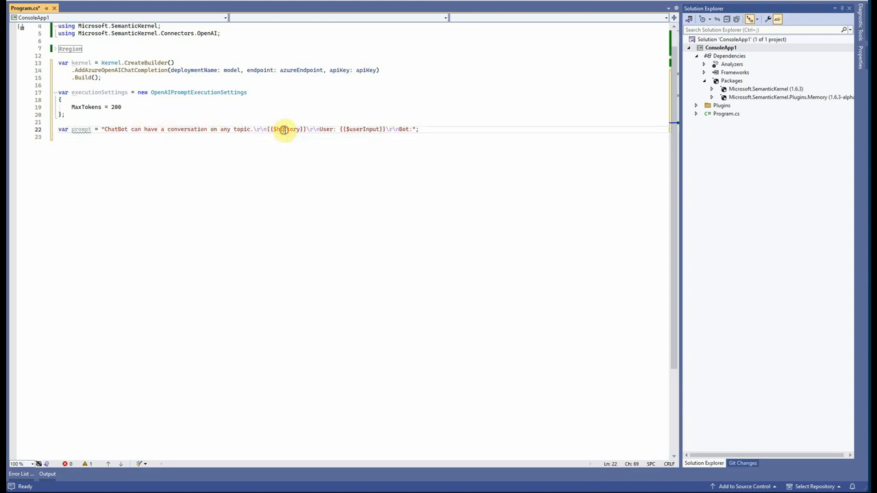
mouse_move(288, 129)
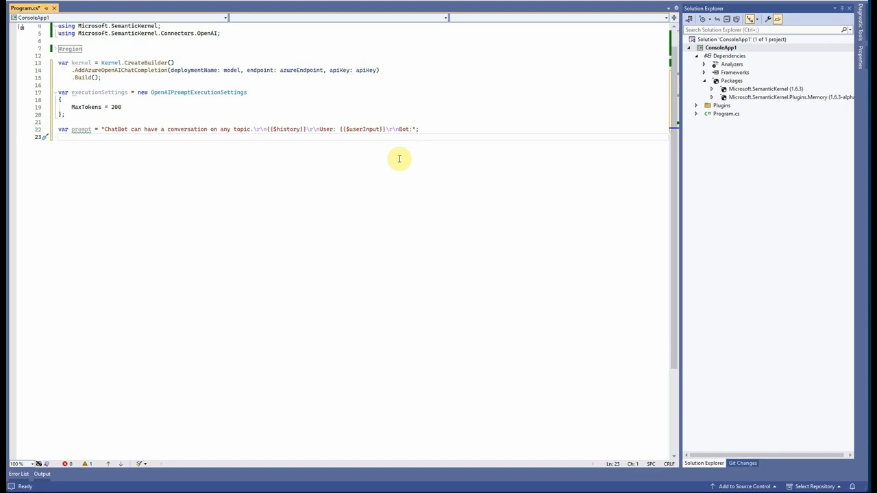
click(419, 129)
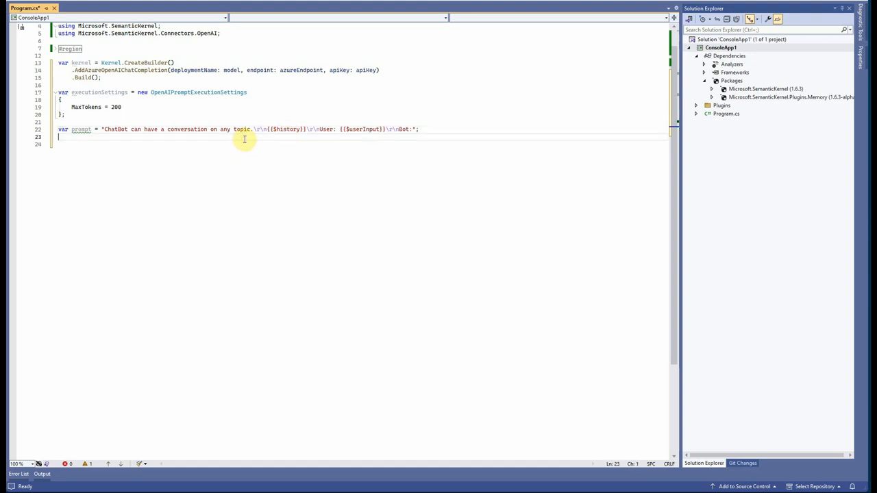
mouse_move(261, 195)
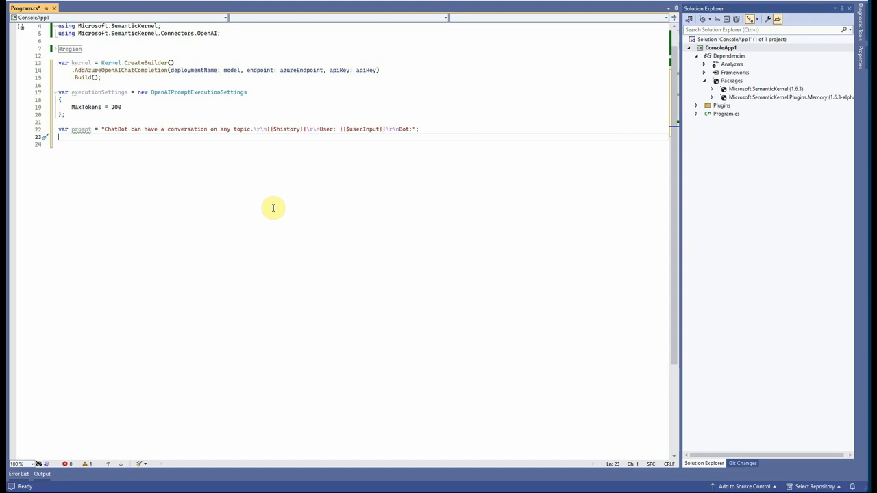
text(var chatFunction = kernel.)
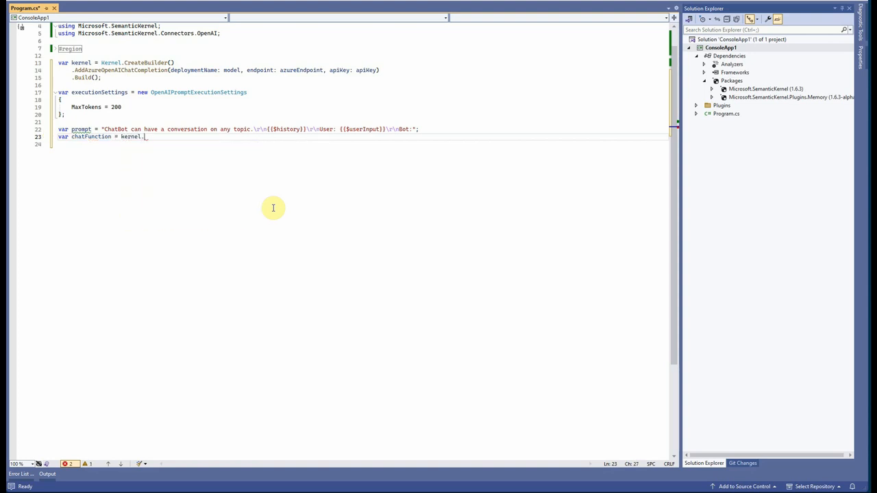
Create chatFunction via kernel.CreateFunctionFromPrompt(prompt, executionSettings) and declare var history = string.Empty
text(CreaT)
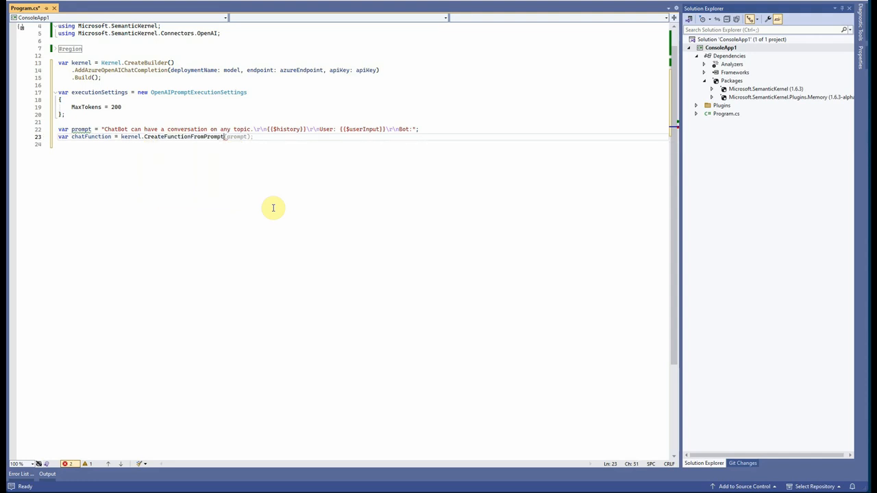
text((PR)
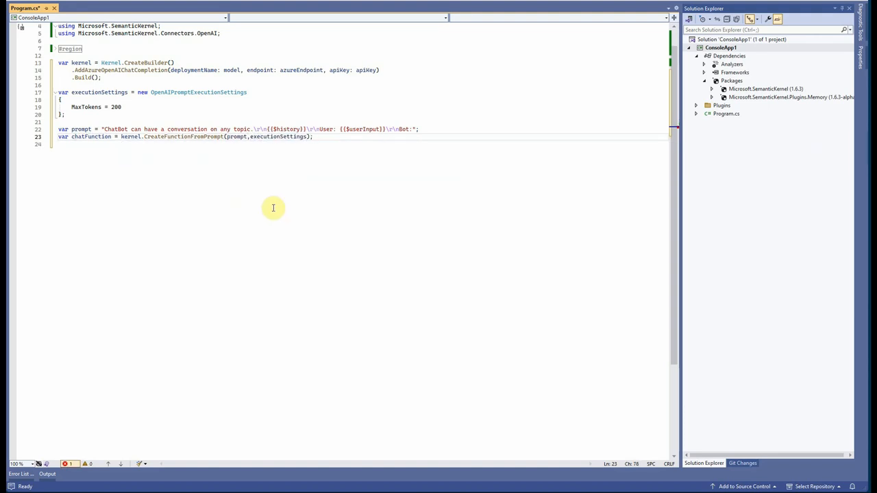
text(var)
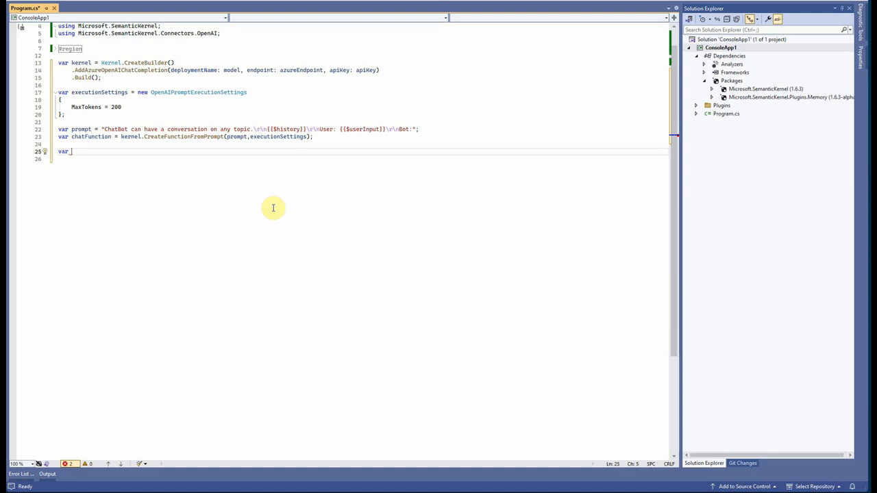
text(history)
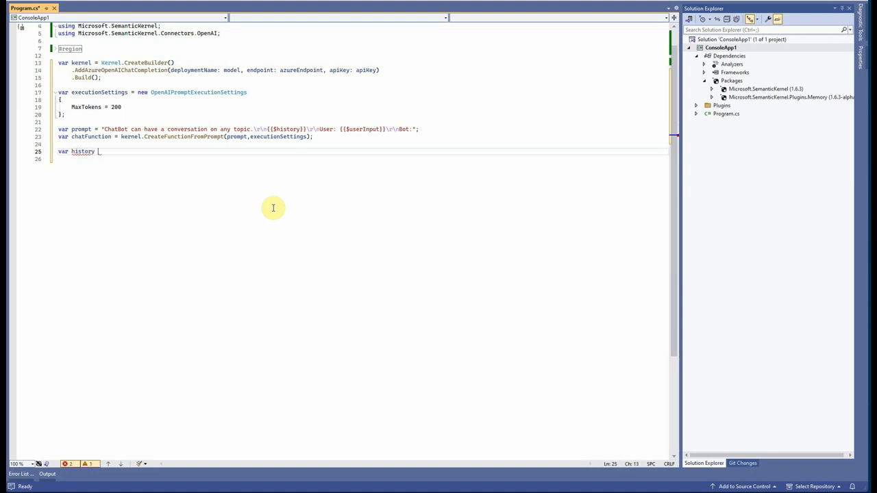
text(= string.Empty;)
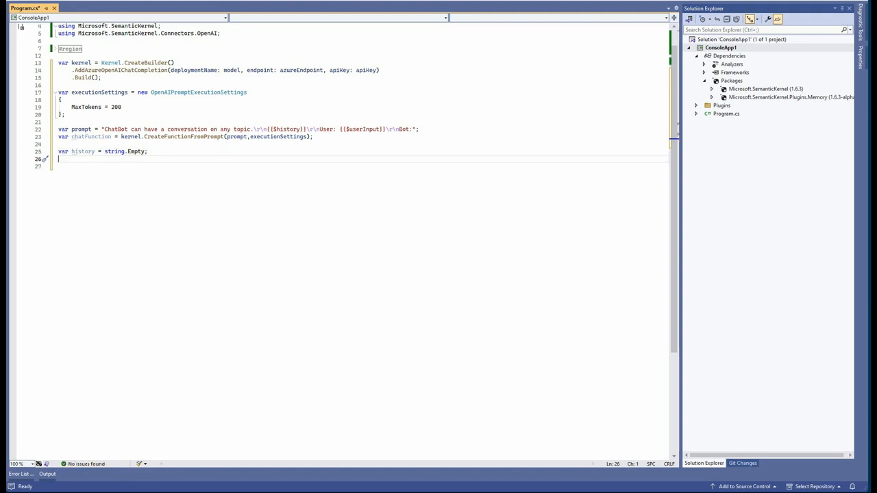
mouse_move(106, 169)
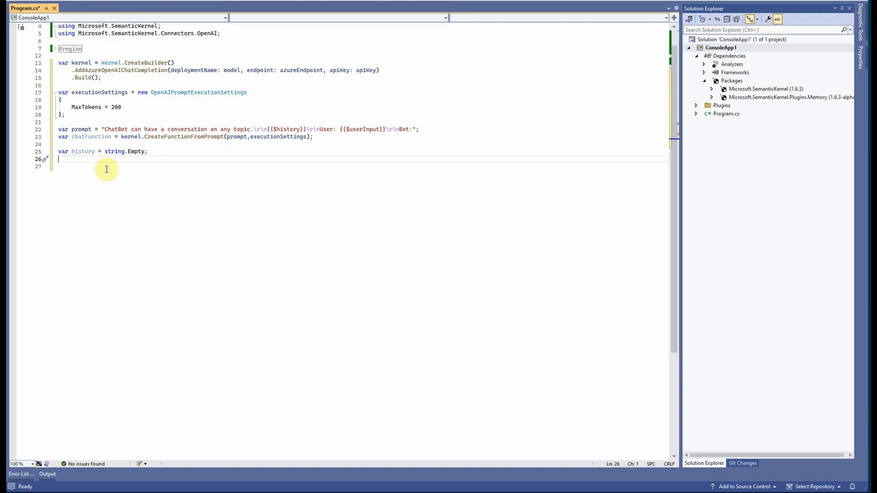
mouse_move(83, 150)
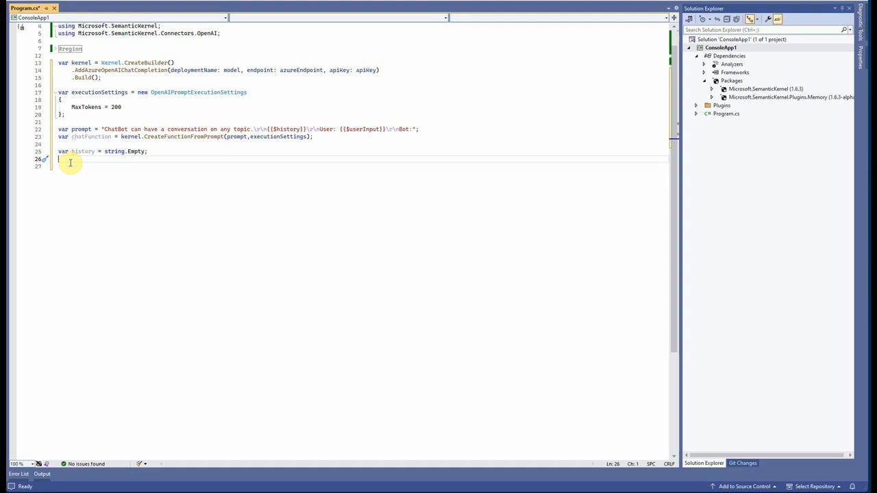
Declare var arguments = new KernelArguments() mapping ["history"] to the history variable
text(var arguments =)
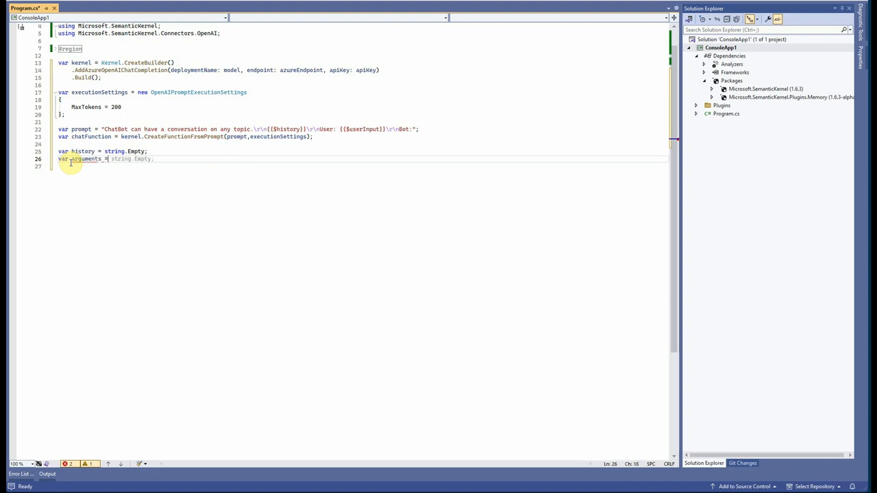
text(new KernelArguments)
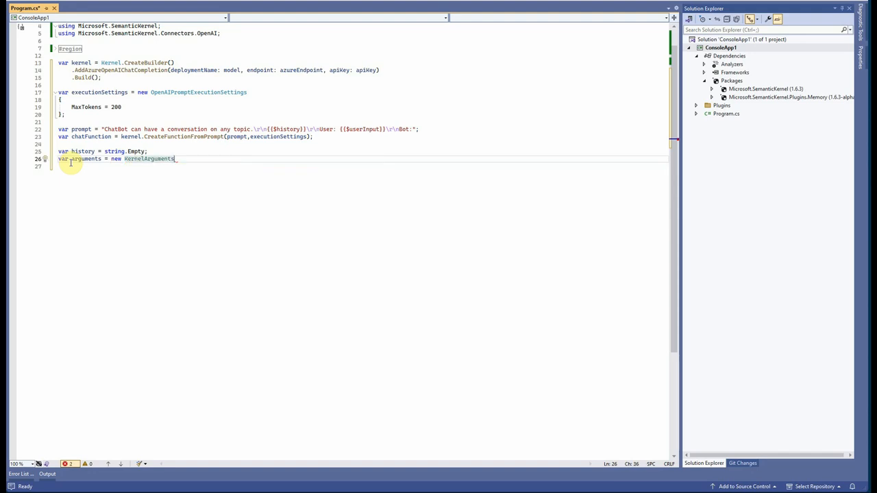
text(())
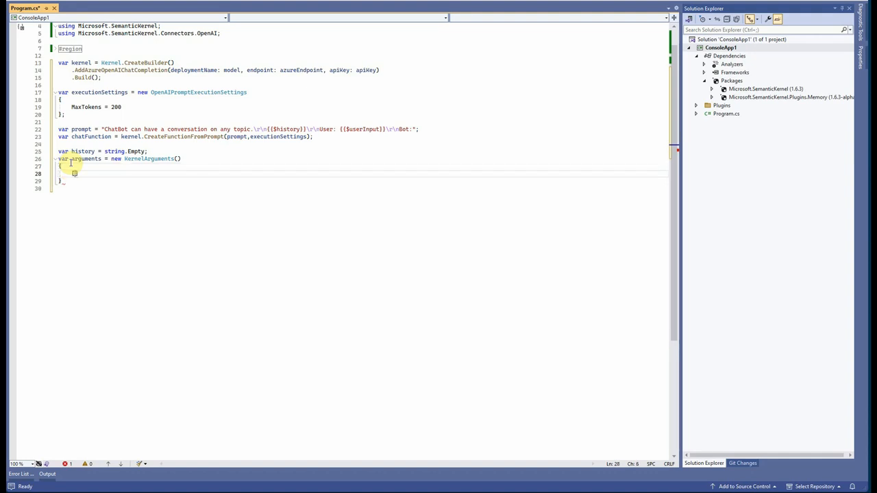
text([history] = chatFunction)
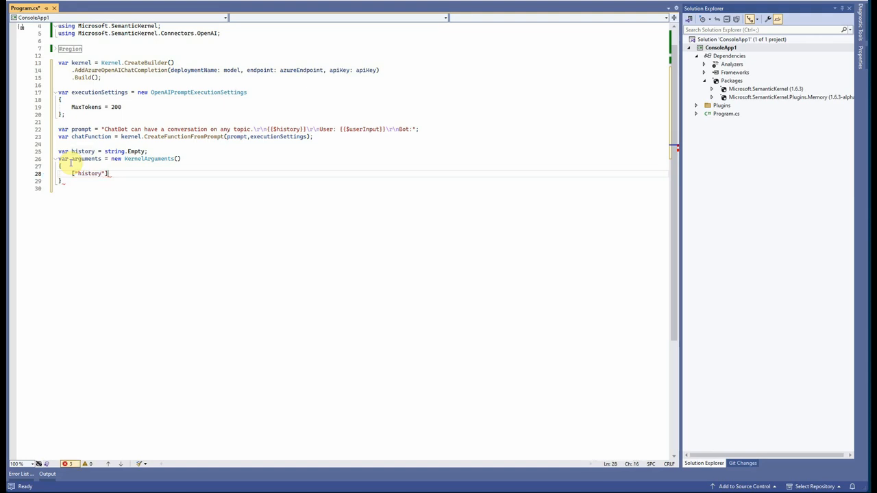
text(= chatFunction)
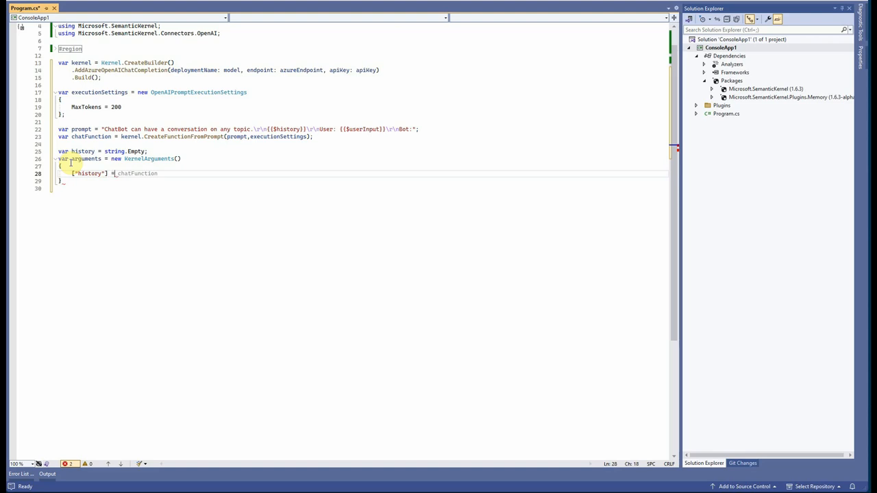
text(hoi)
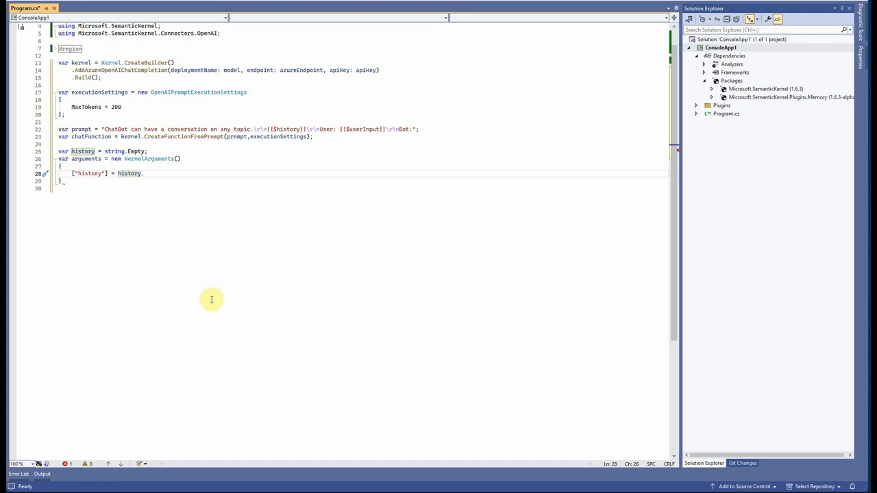
mouse_move(222, 307)
text(;)
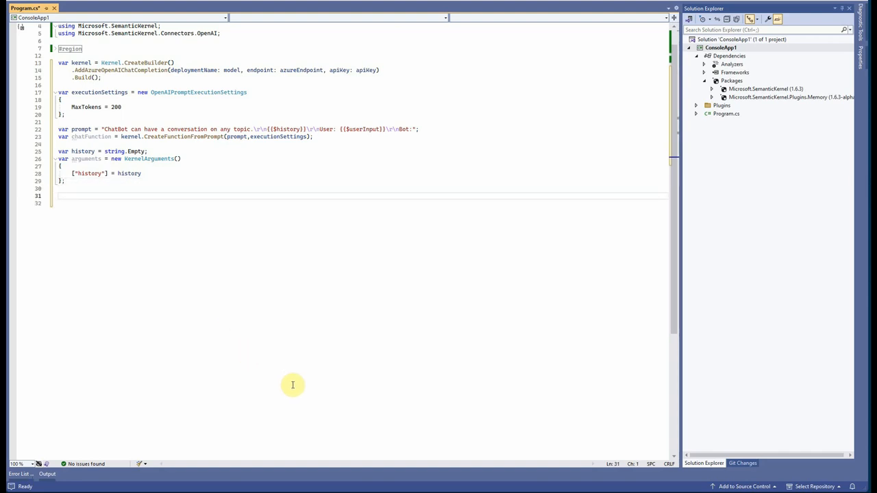
mouse_move(268, 365)
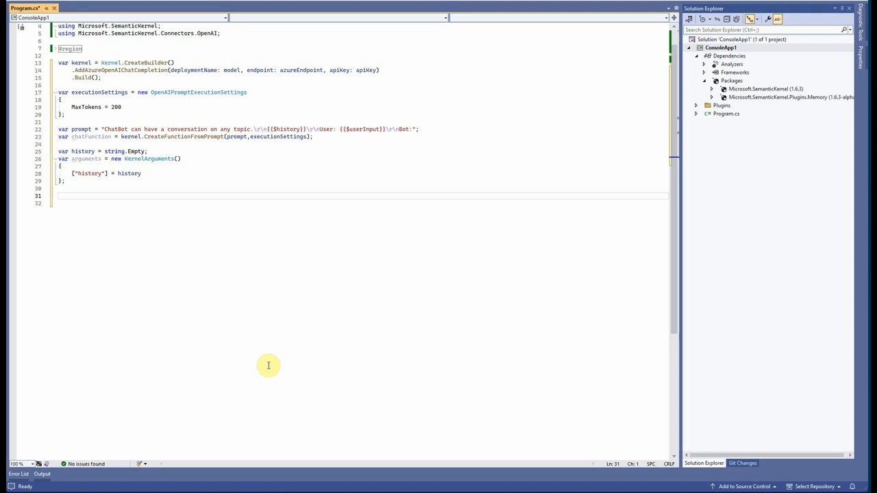
On line 31, declare Func<string,Task> ChatWithME = async(string input) => { with an empty body
click(59, 196)
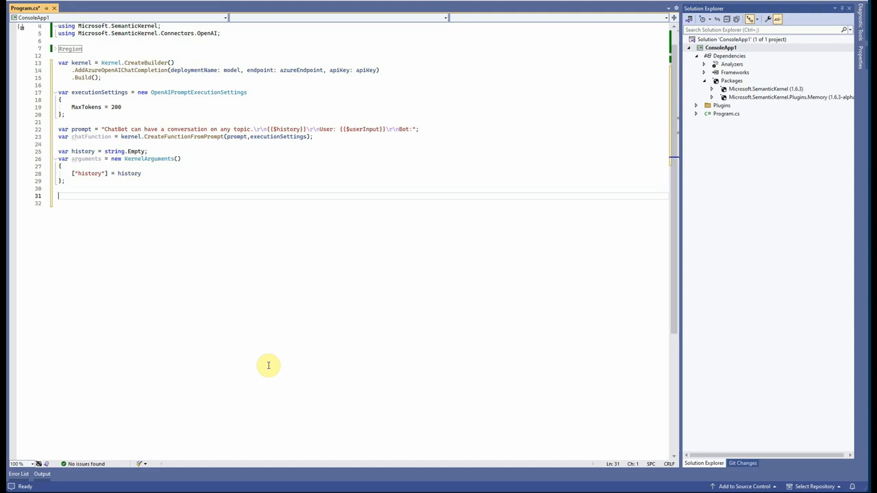
text(Func)
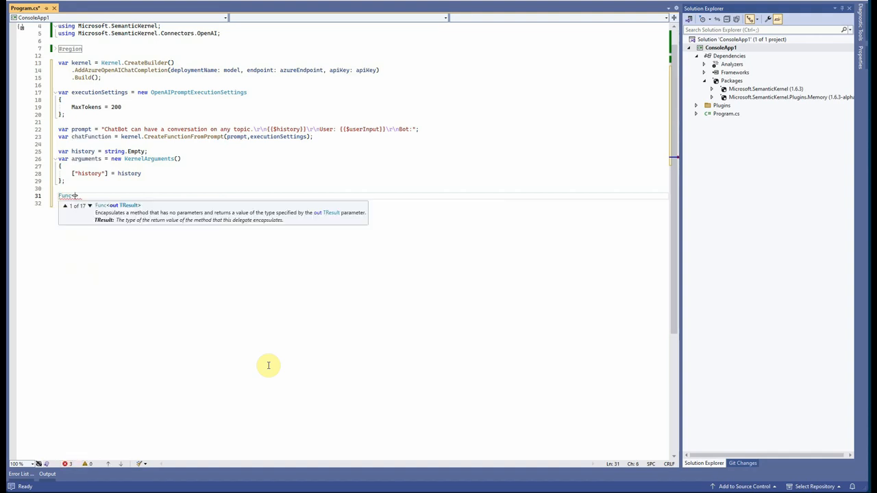
text(<string,)
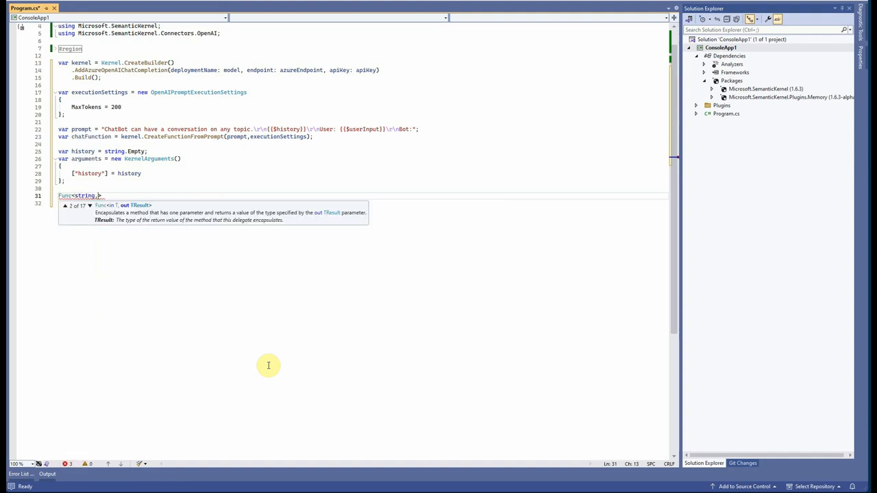
text(Task)
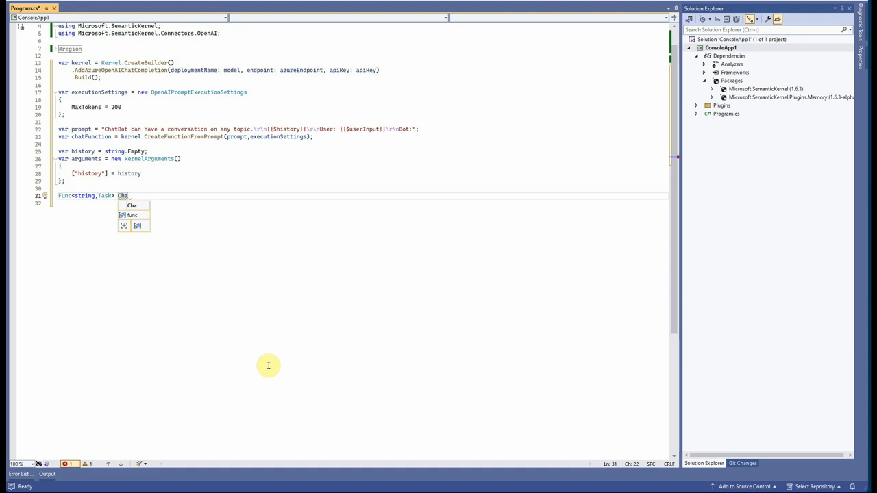
text(tWithME = async(string input) =>)
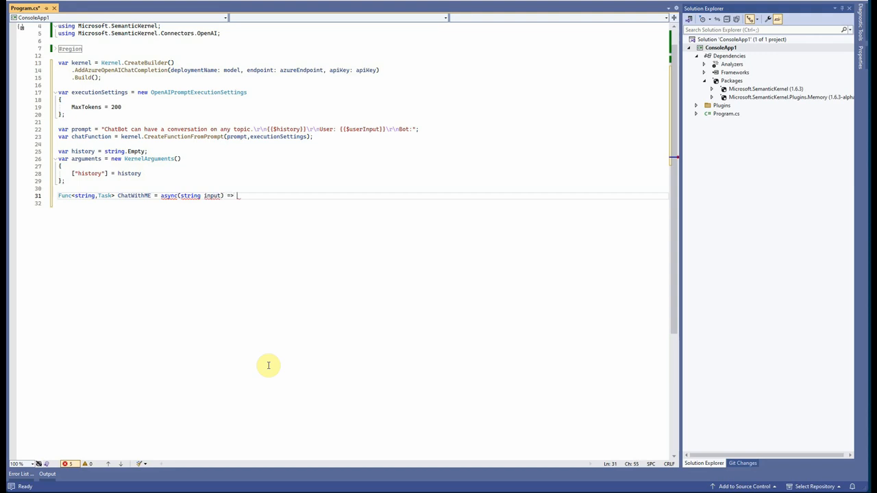
text({)
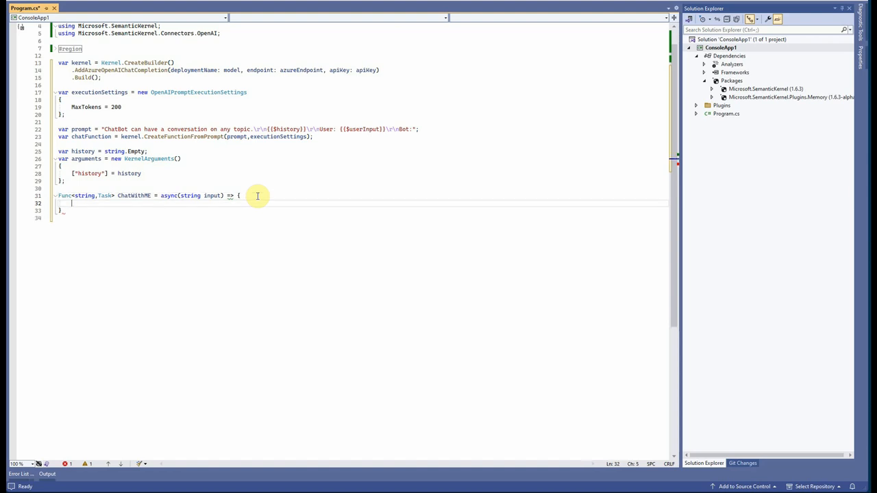
Inside the lambda, set arguments["userInput"] = input
text(ar)
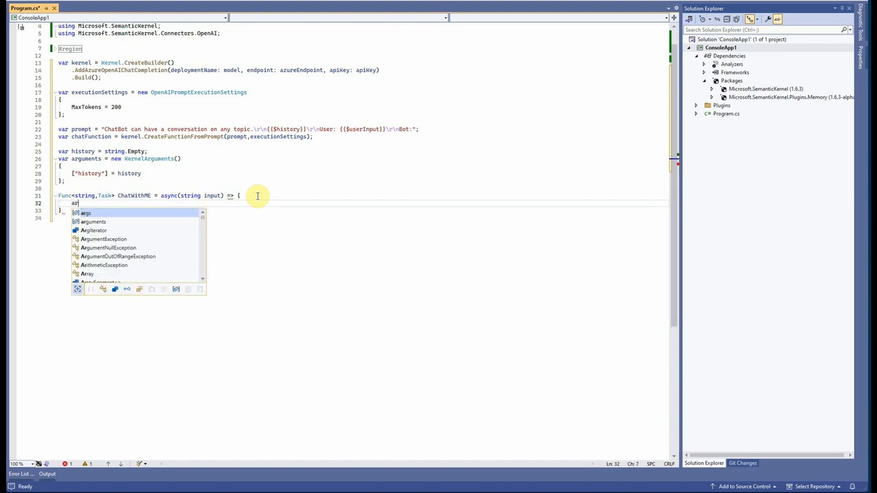
text(arguments_ = new KernelArguments())
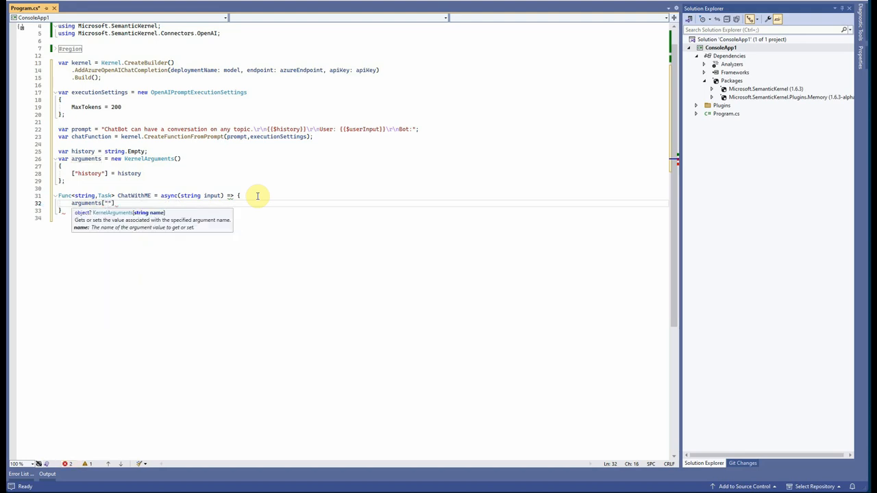
text(u)
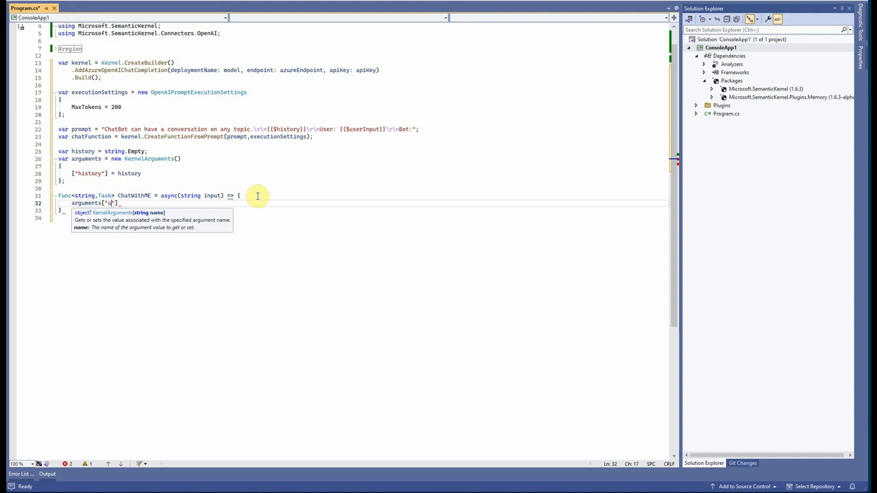
text(userInput)
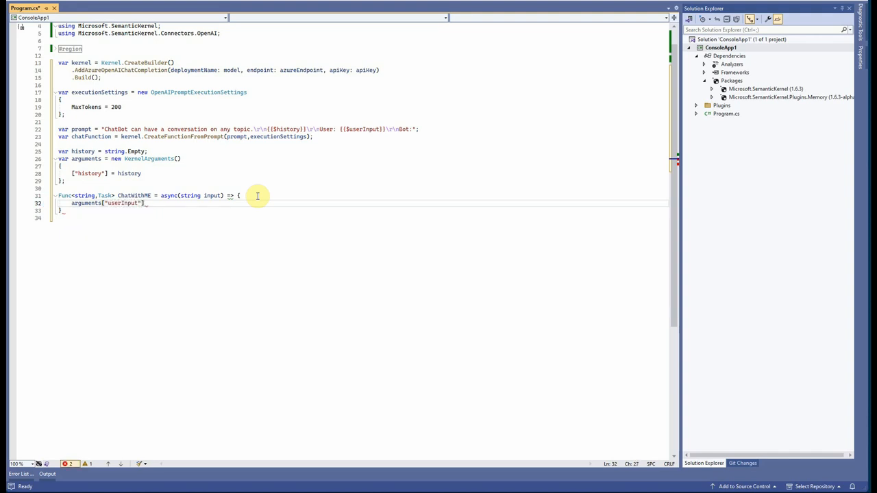
text(= input)
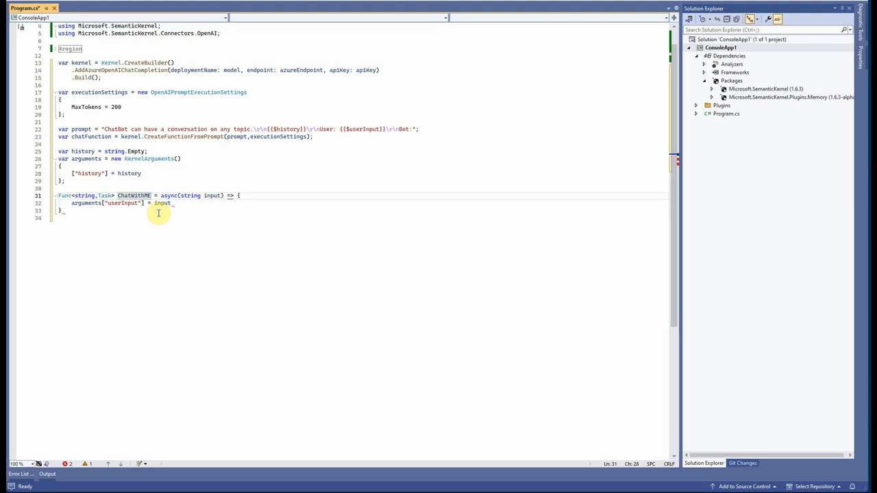
Add var response = await chatFunction.InvokeAsync(kernel, arguments)
click(174, 203)
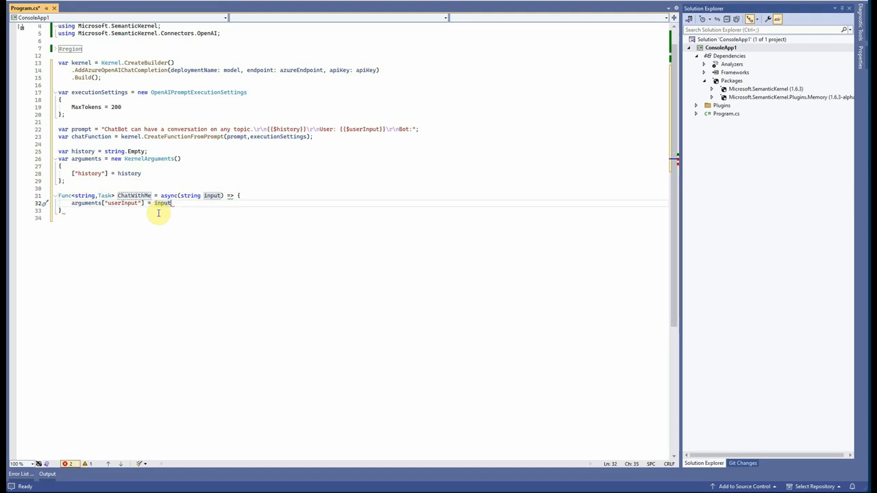
text(var)
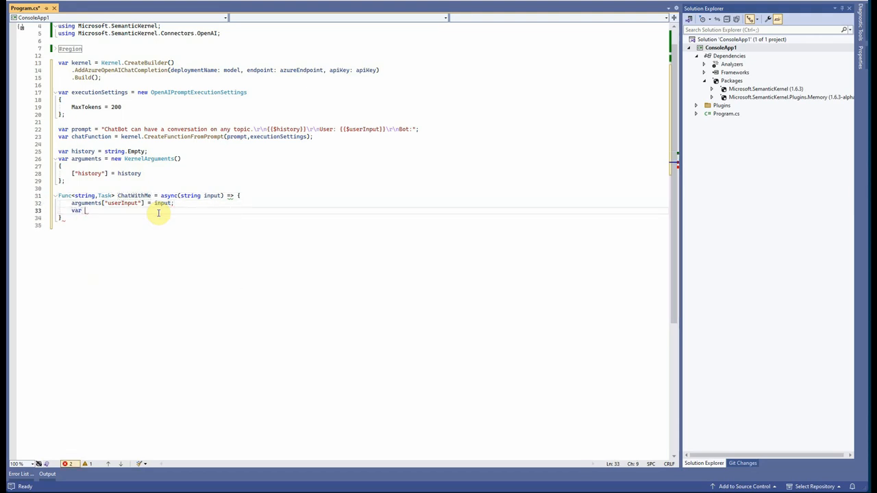
text(rspo)
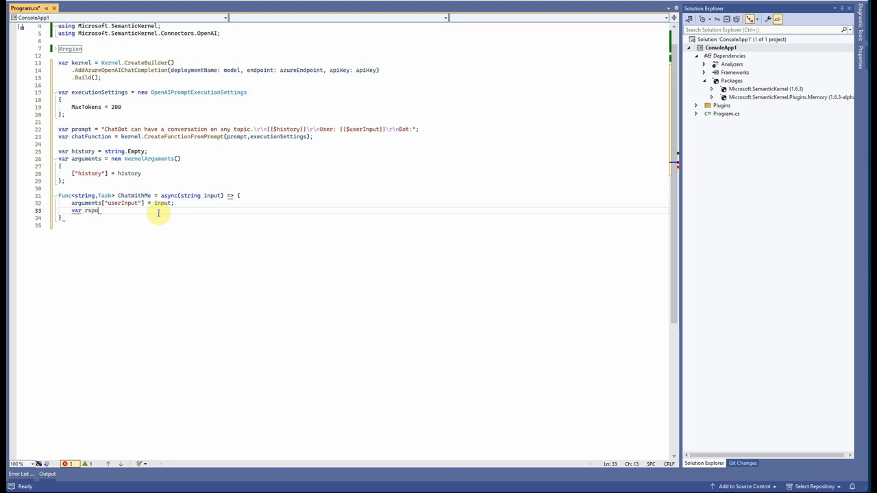
text(nse)
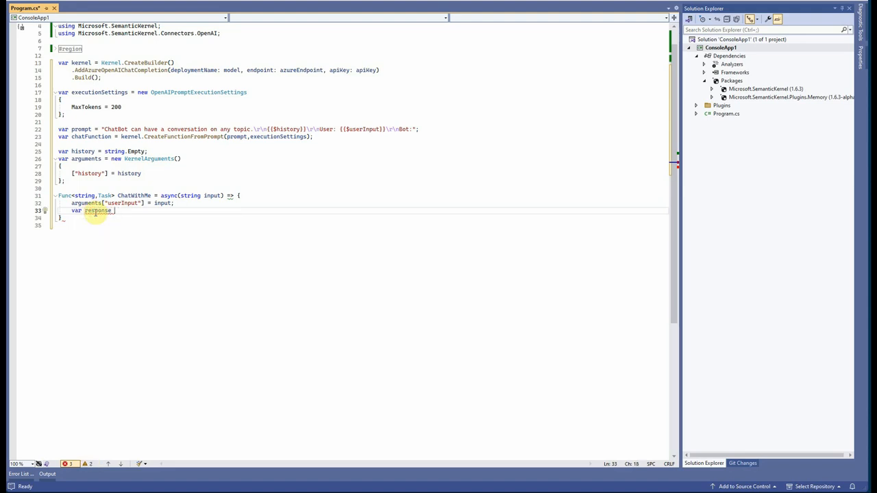
text(awai)
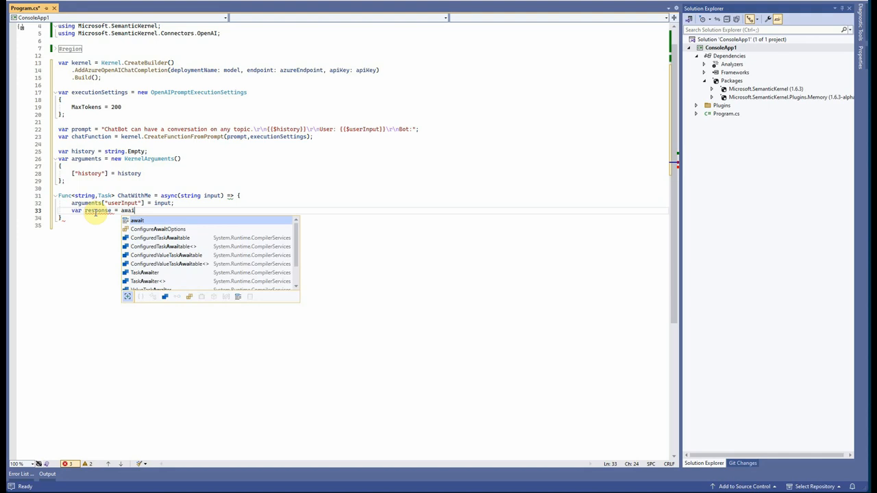
text(_chatFunction)
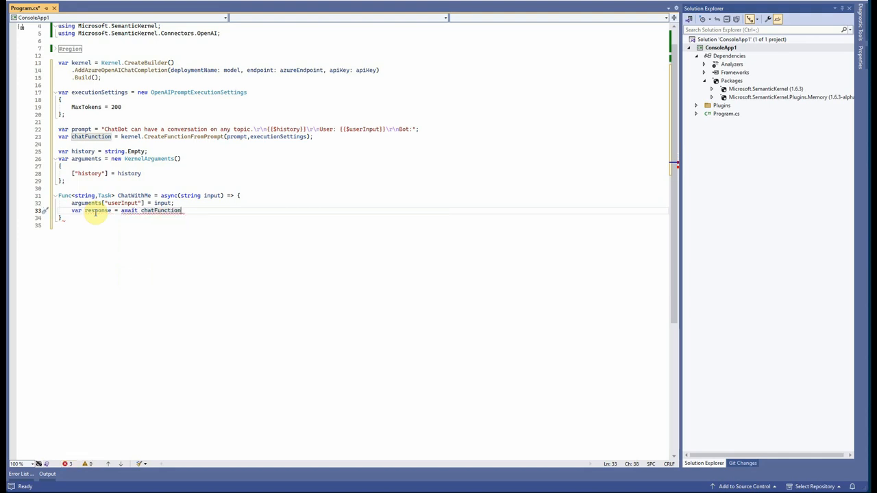
text(.InvokeAsync(kernel, arguments);)
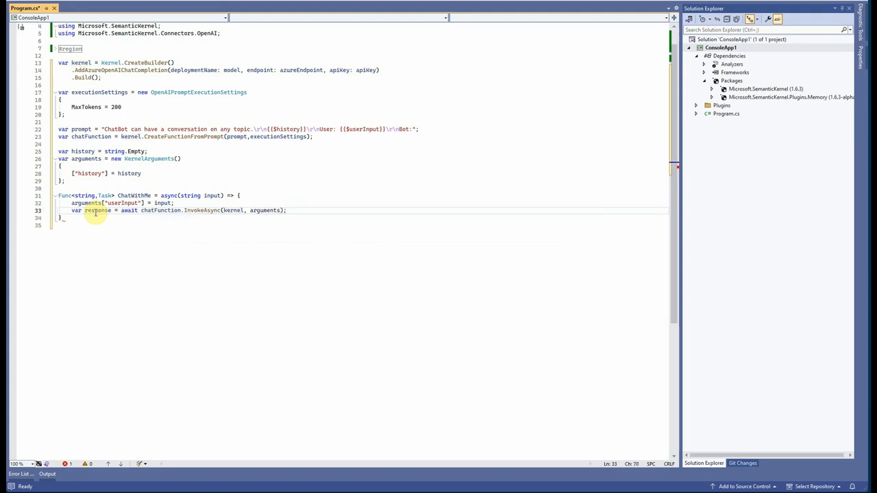
text(va)
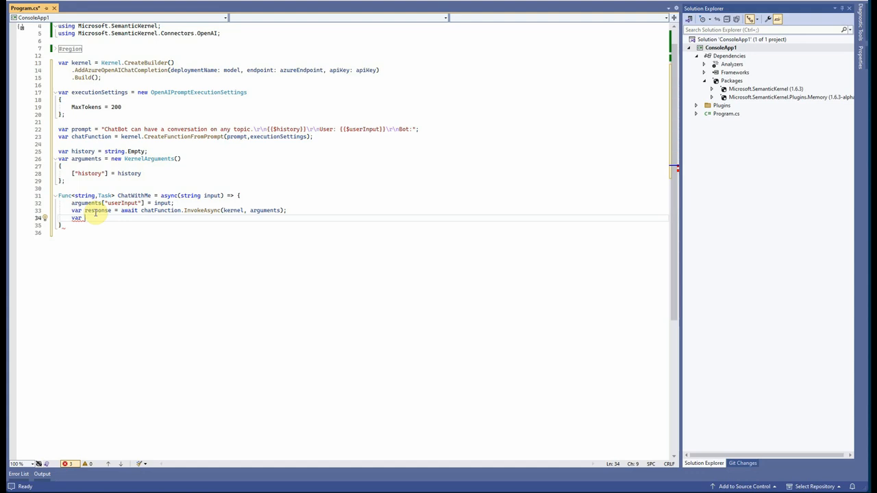
Write var result = $"\nUser:{input}\nAI:{response}\n", picking response from IntelliSense
text(result)
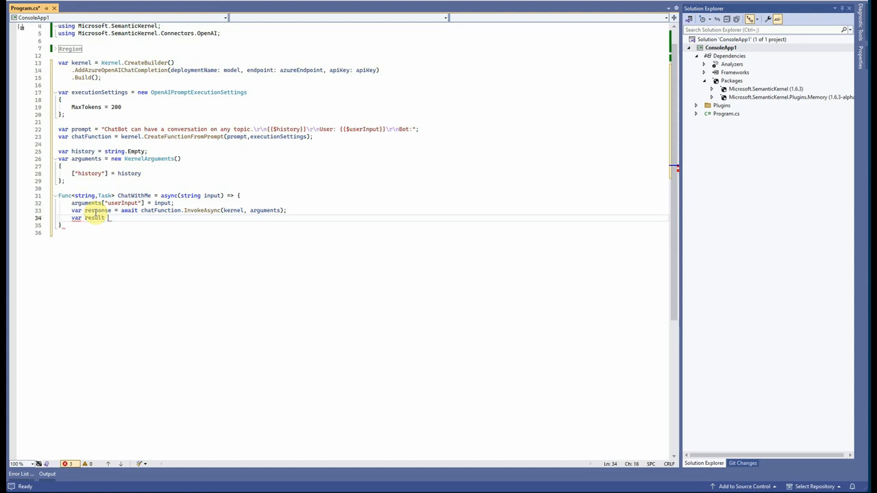
text(=)
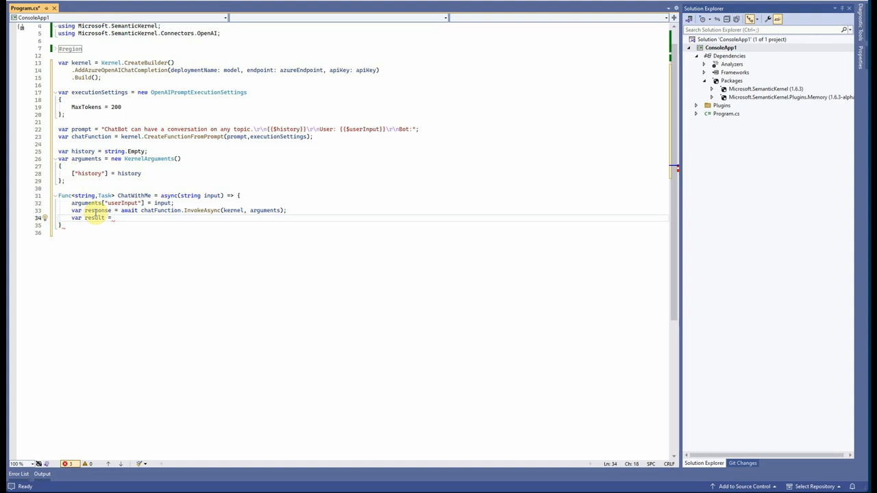
text($"\nUser:)
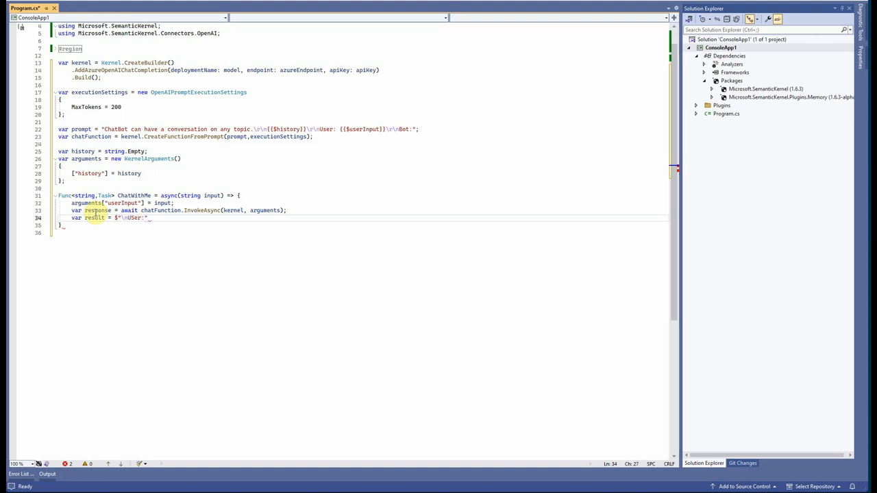
text({})
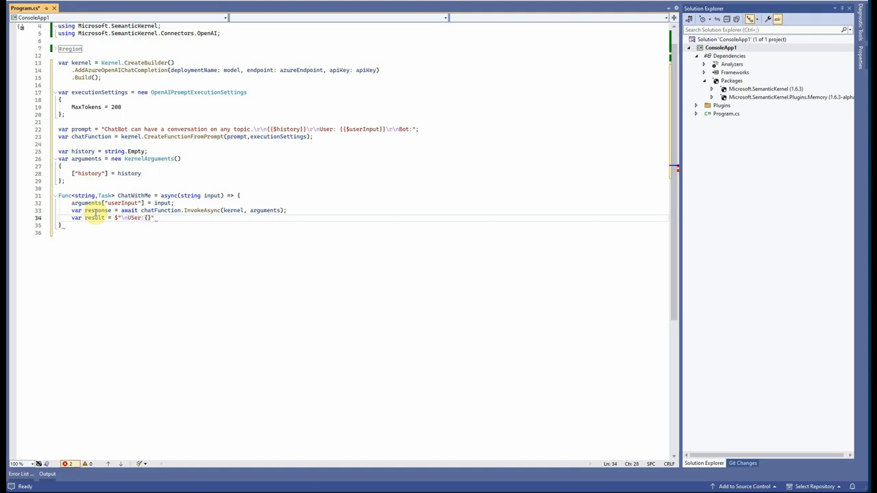
text(user)
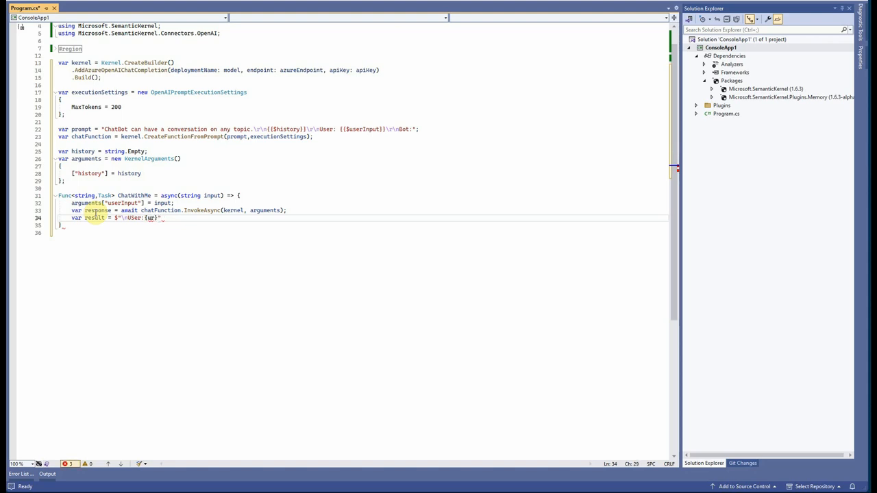
text(input)
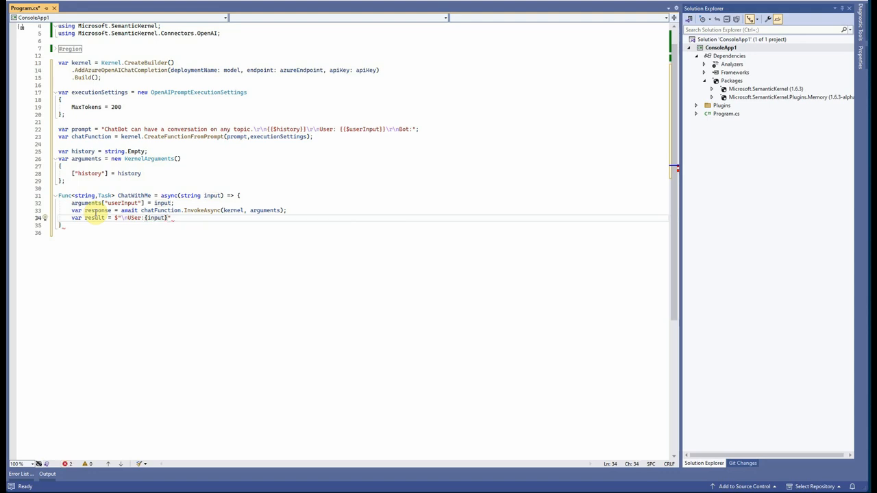
text(\nAI:{)
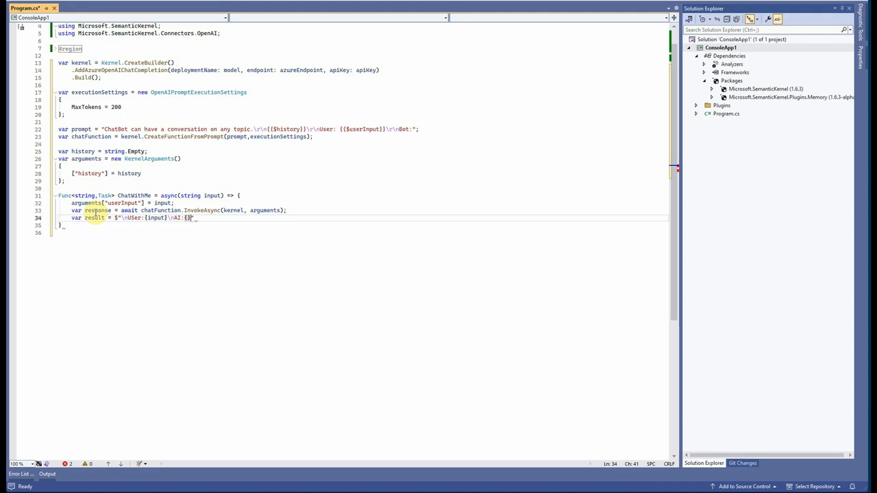
text(res)
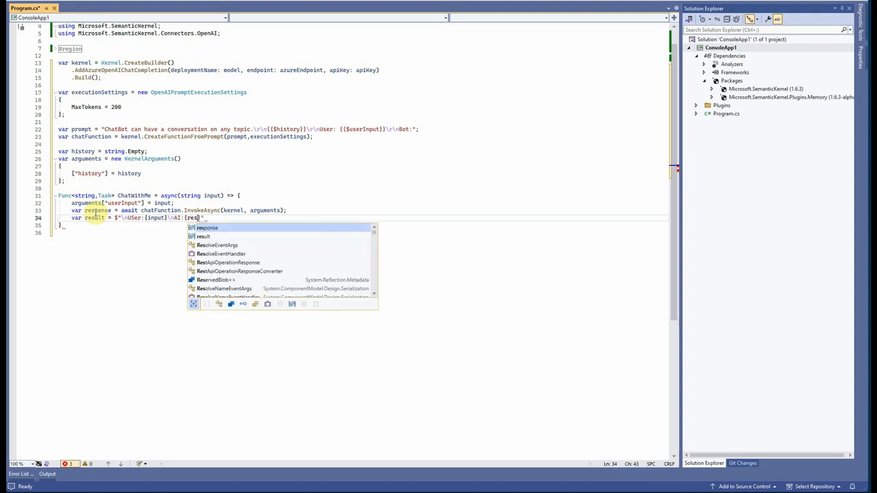
click(206, 228)
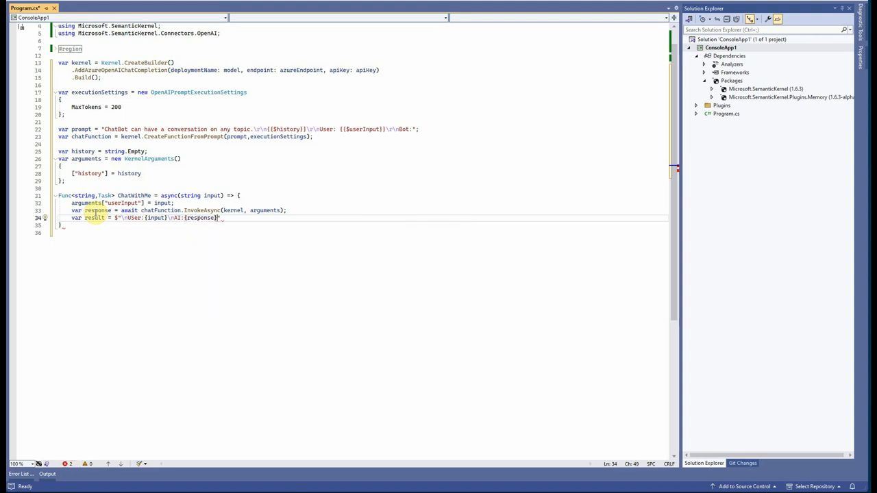
text(\n)
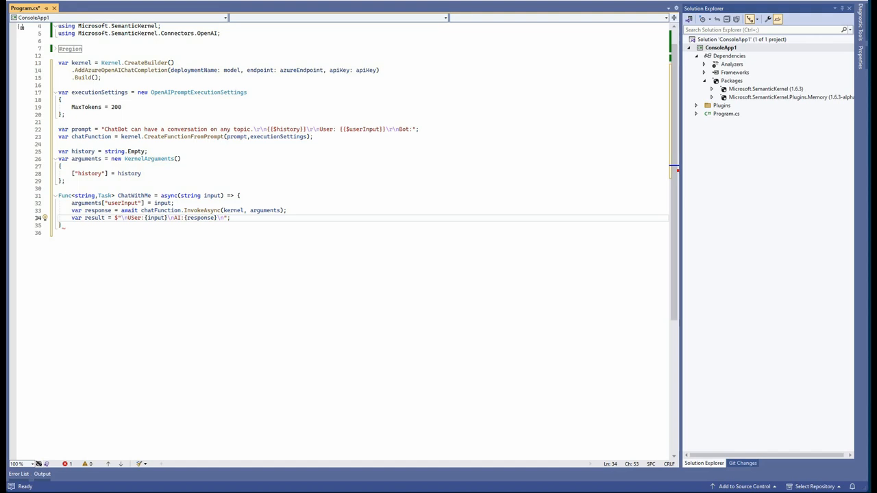
mouse_move(272, 251)
text(history +=)
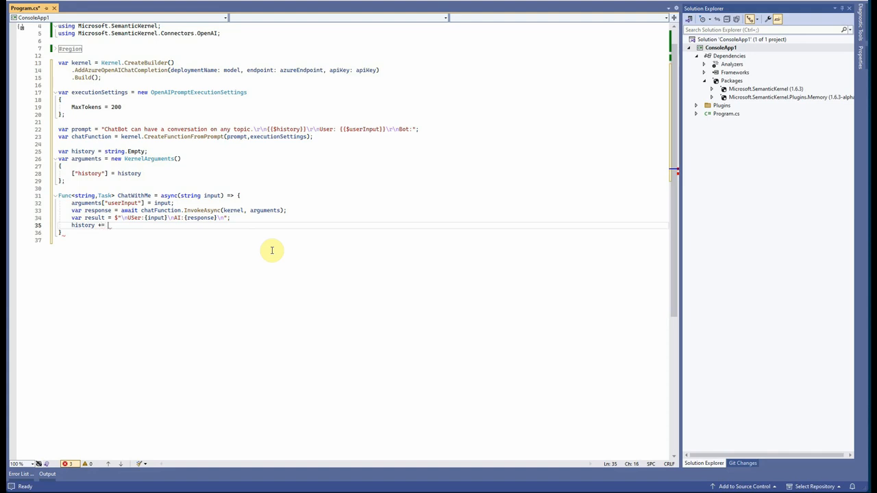
Finish history += result; and add Console.WriteLine(result) on the next line
text(result;)
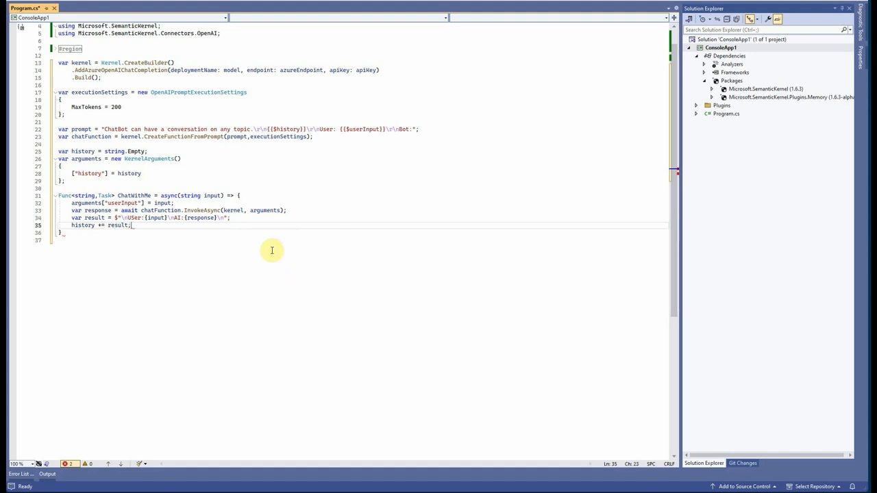
click(146, 226)
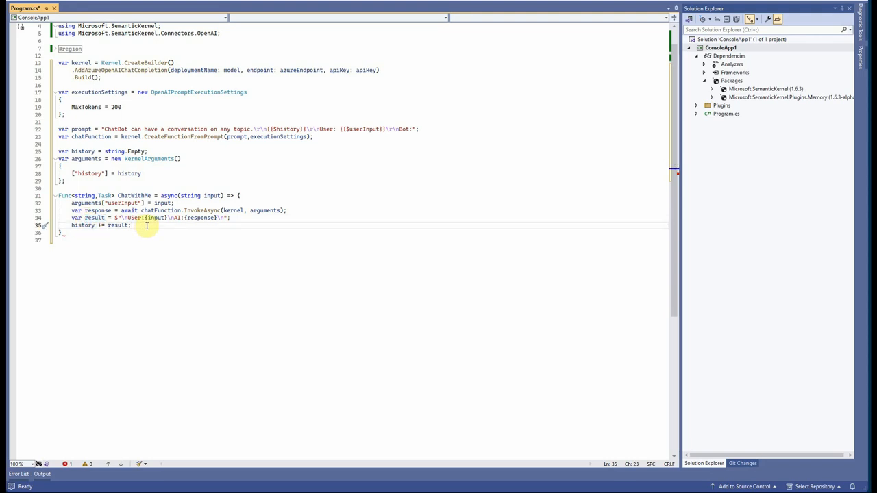
text(c)
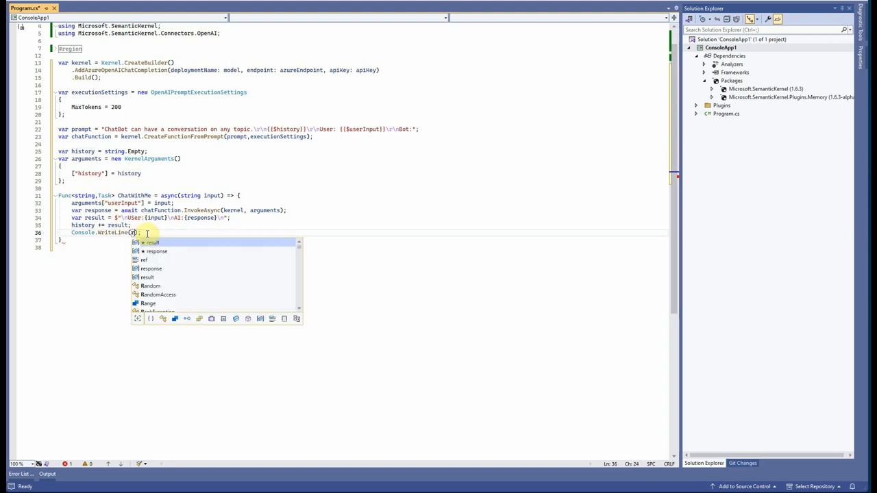
text(result)
click(362, 240)
text(;)
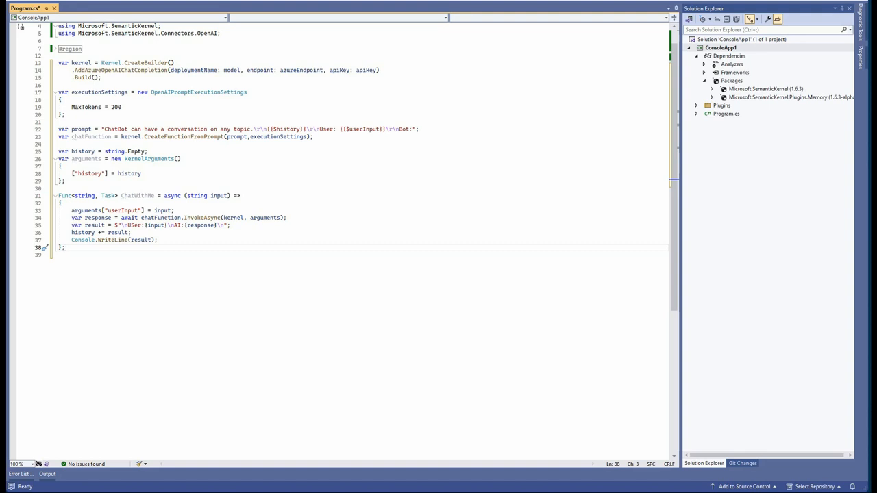
mouse_move(160, 307)
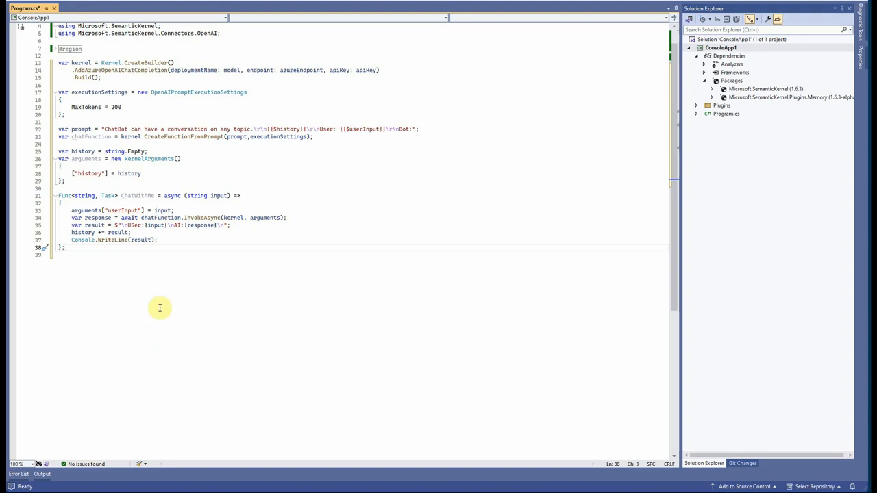
Add a while(true) loop: print "Input: ", read userInput, await ChatWithMe(userInput)
text(while (true)
text(c)
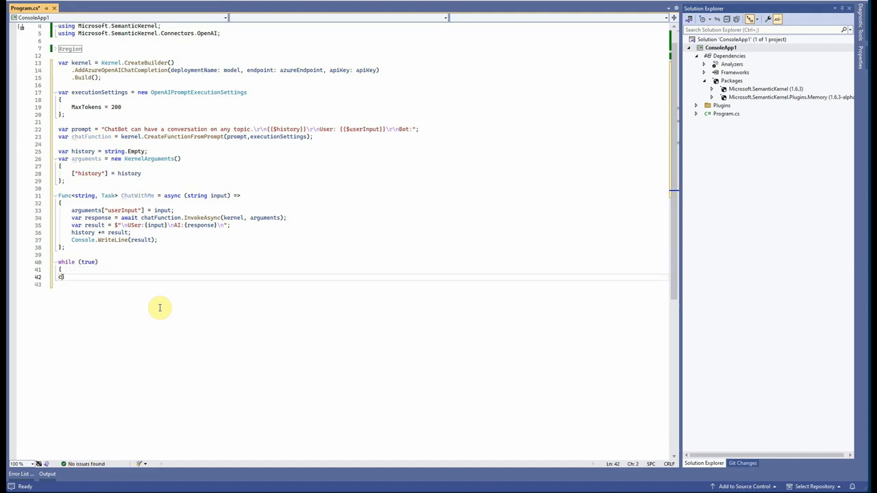
text(Console.WriteLine();)
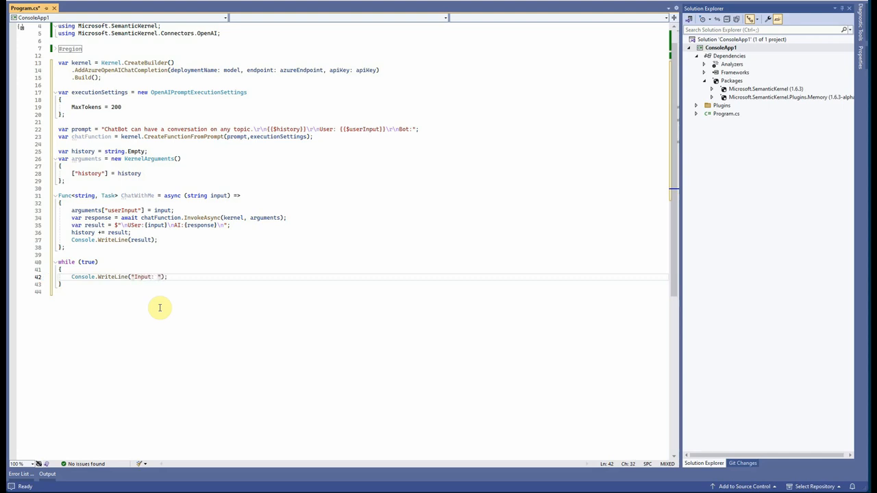
text(var)
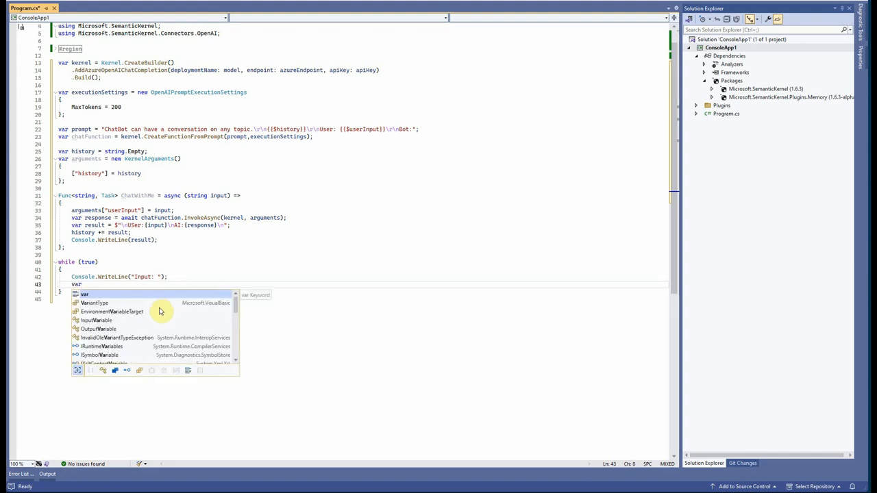
text(userI)
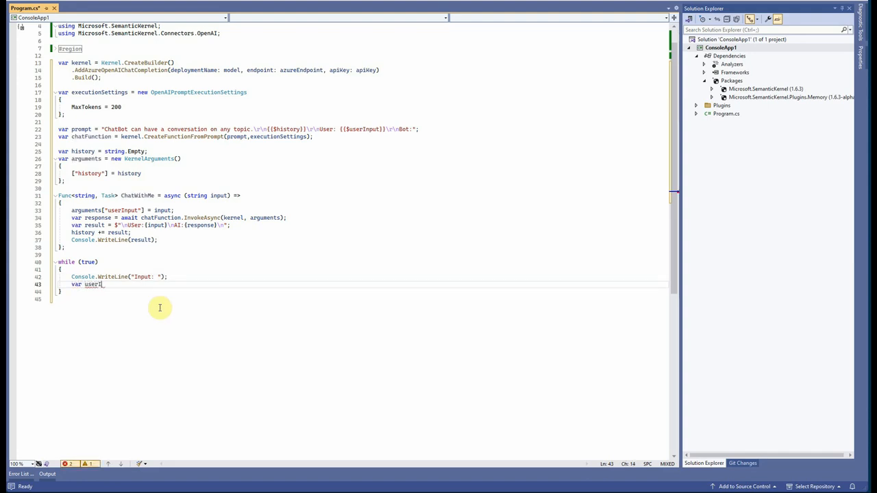
text(Input = Console.ReadLine();)
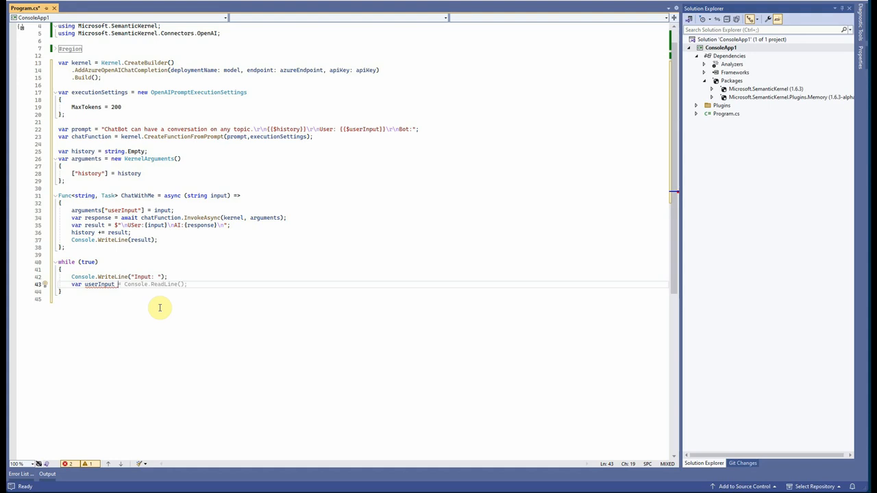
text(Console.ReadLine();)
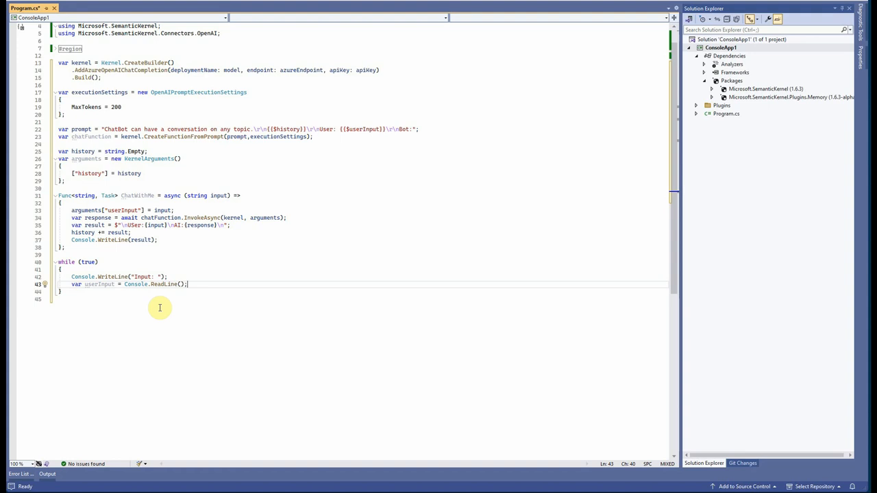
text(await chatFunction.InvokeAsync(kernel, arguments);)
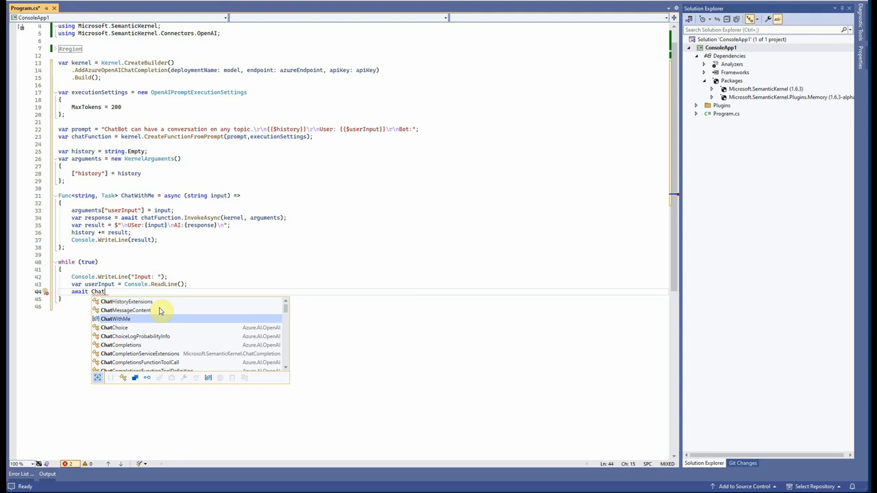
click(116, 319)
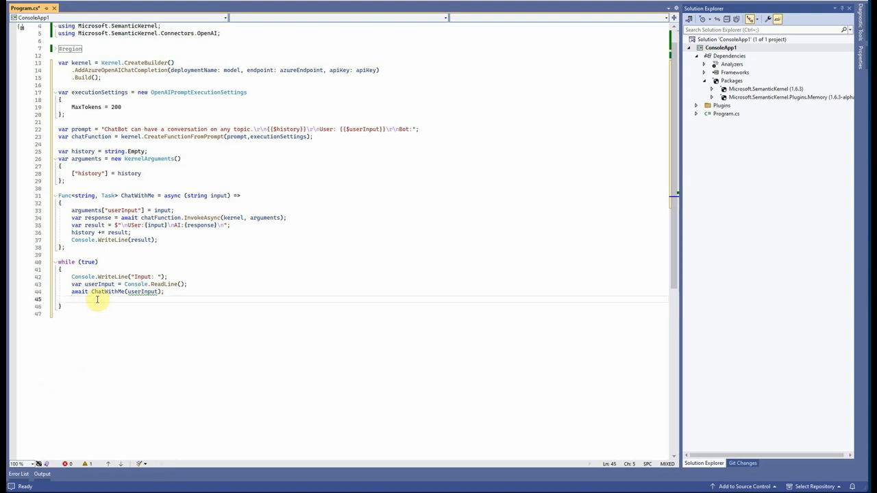
Add a check inside the while loop that breaks when userInput equals 'exit'
text(i)
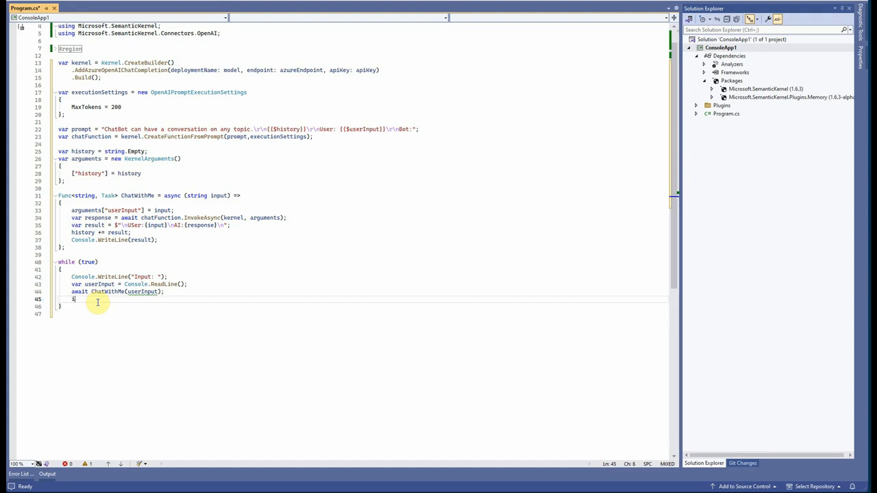
text(f(userInput != null))
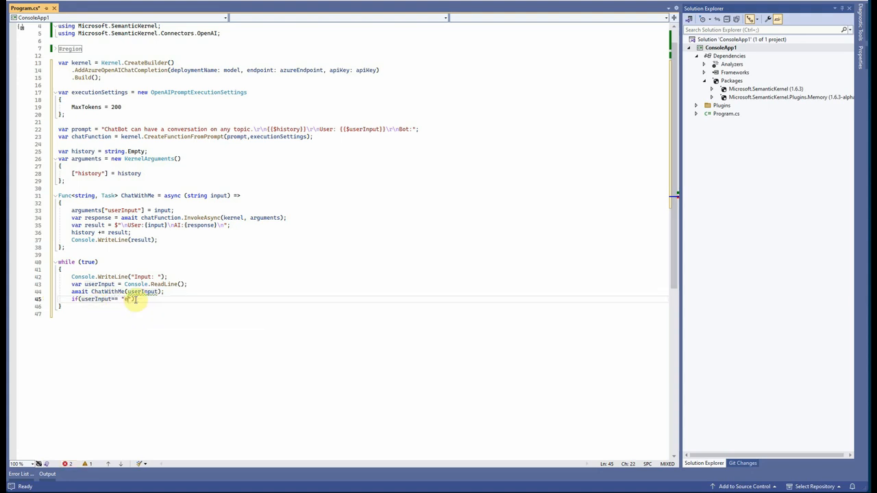
text(exit)
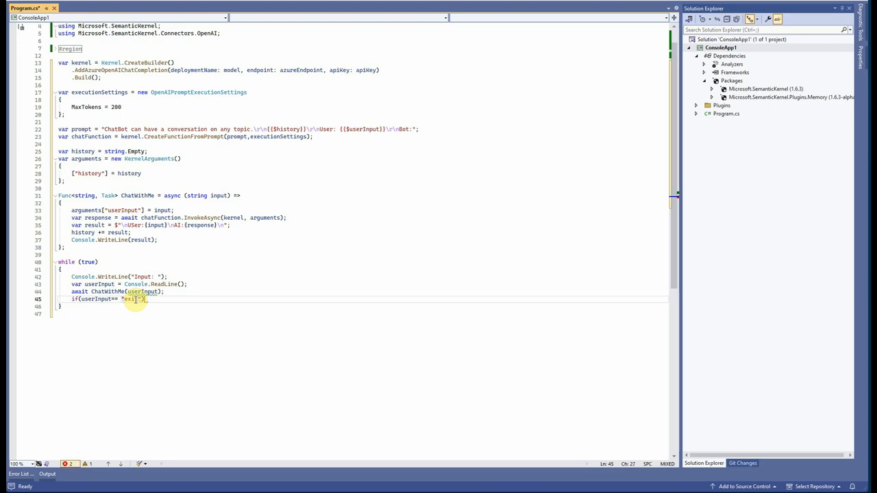
text(break;)
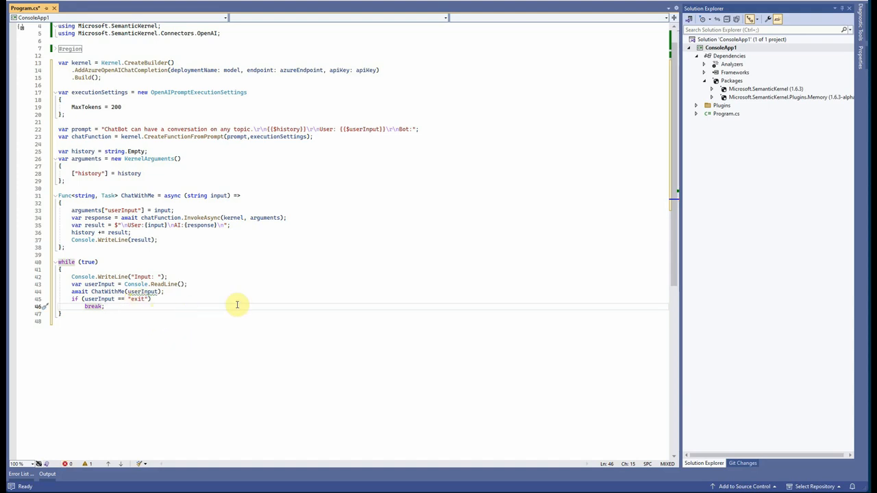
mouse_move(120, 10)
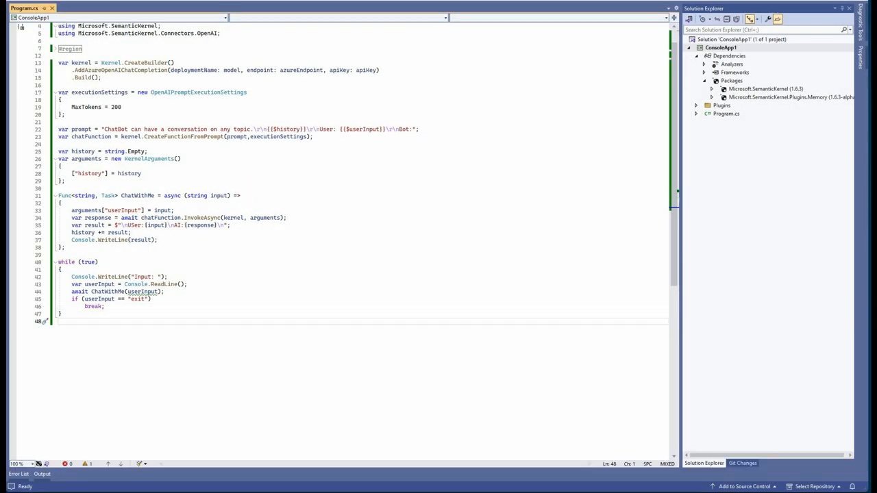
mouse_move(566, 335)
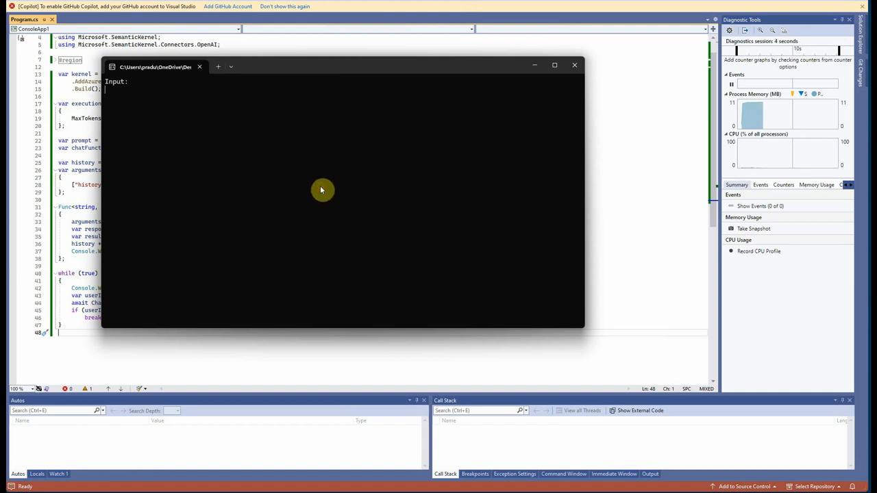
Ask the chatbot for free time activities, then 'Tell me more about the second one', and return to Program.cs
text(CAn you tell me)
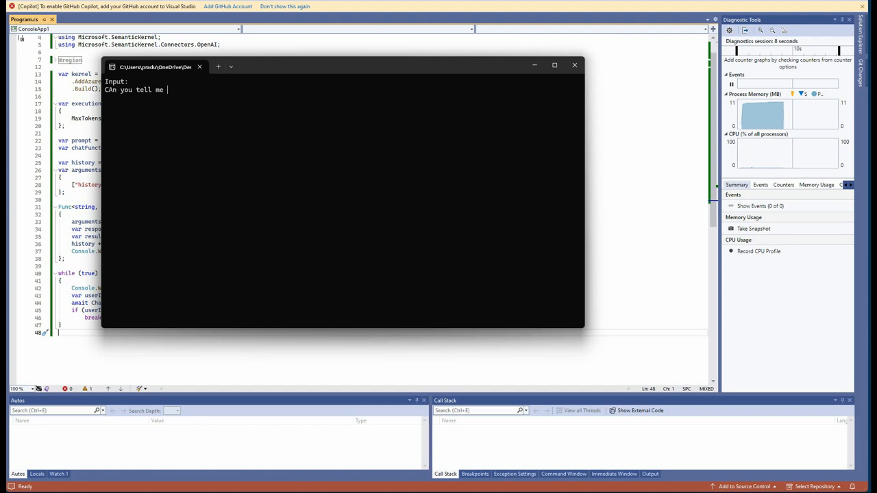
text(soem free time)
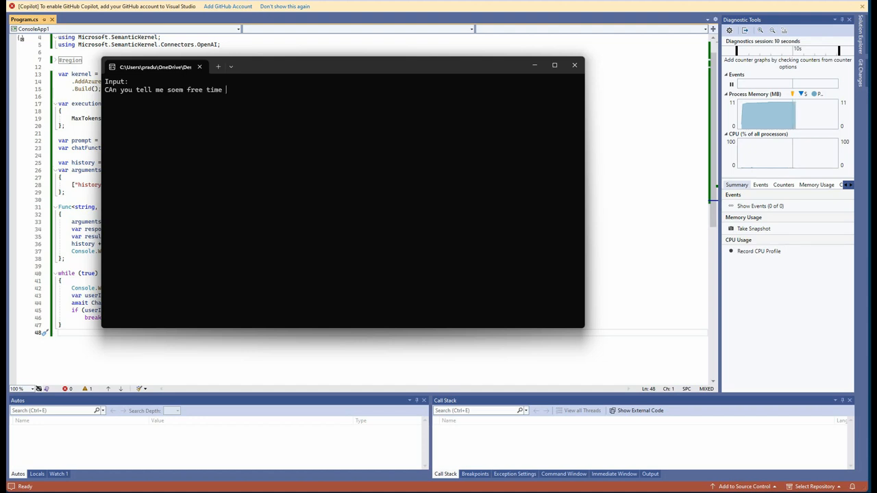
text(activites)
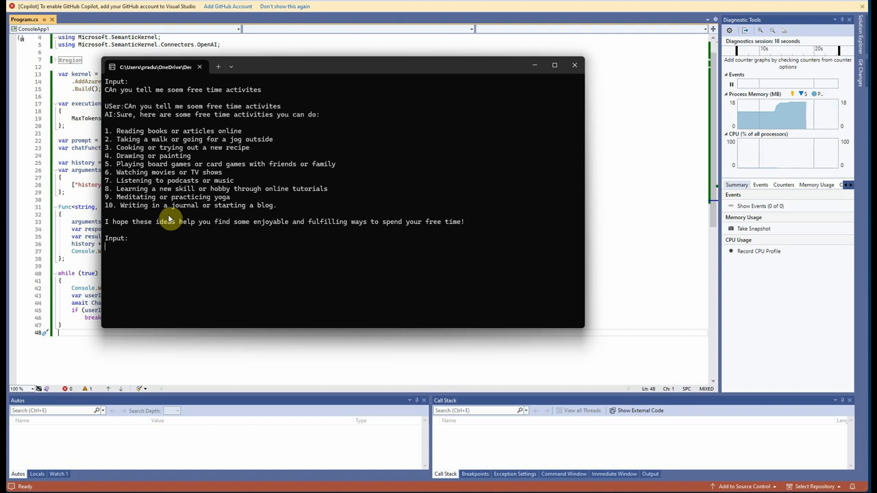
text(Tell me more about the second one)
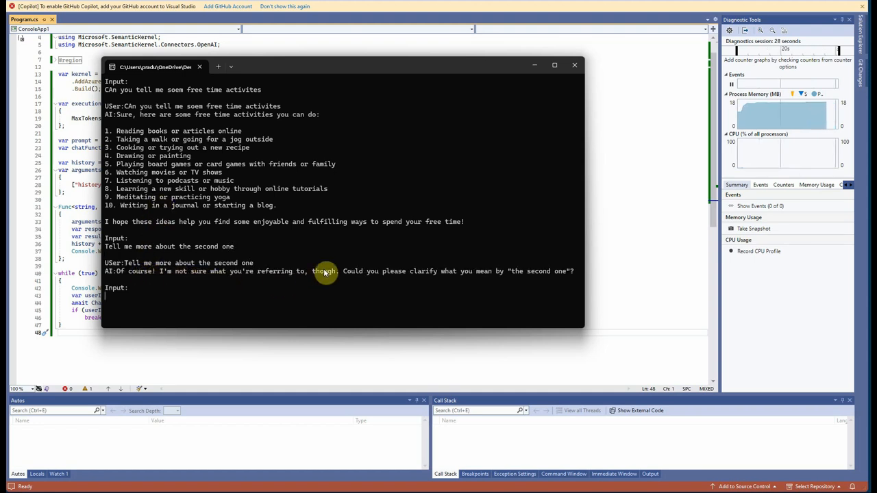
mouse_move(310, 315)
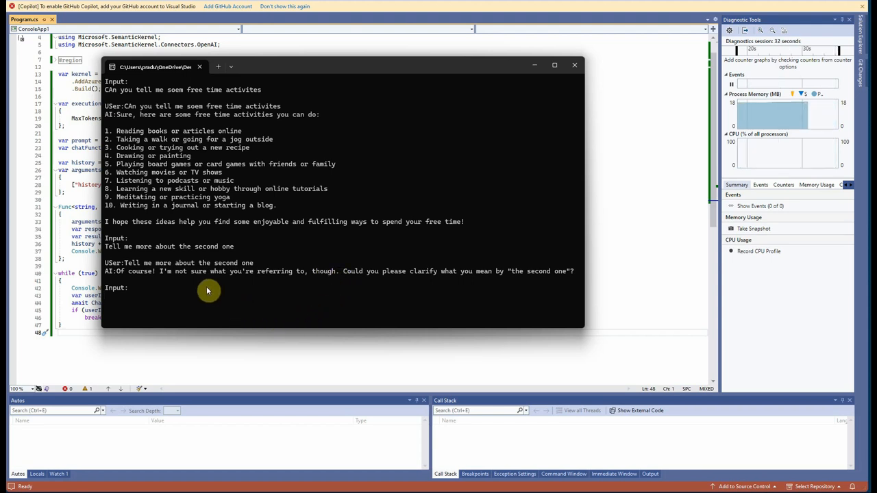
mouse_move(589, 105)
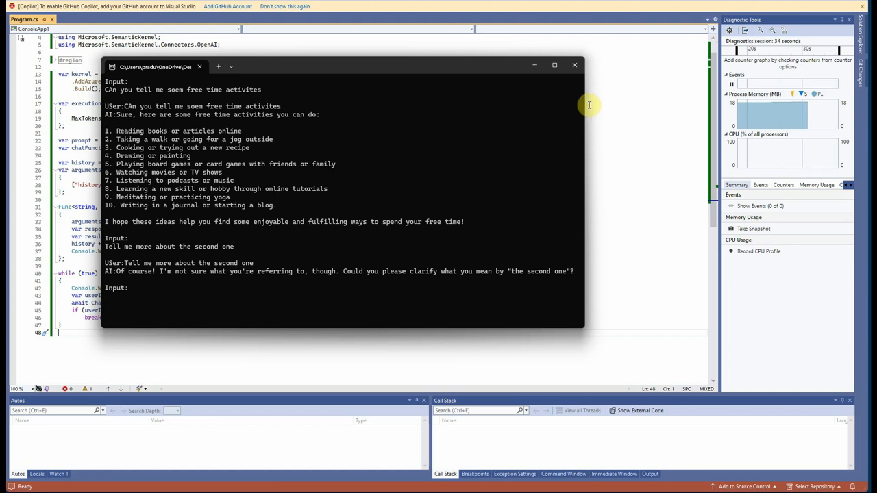
click(574, 65)
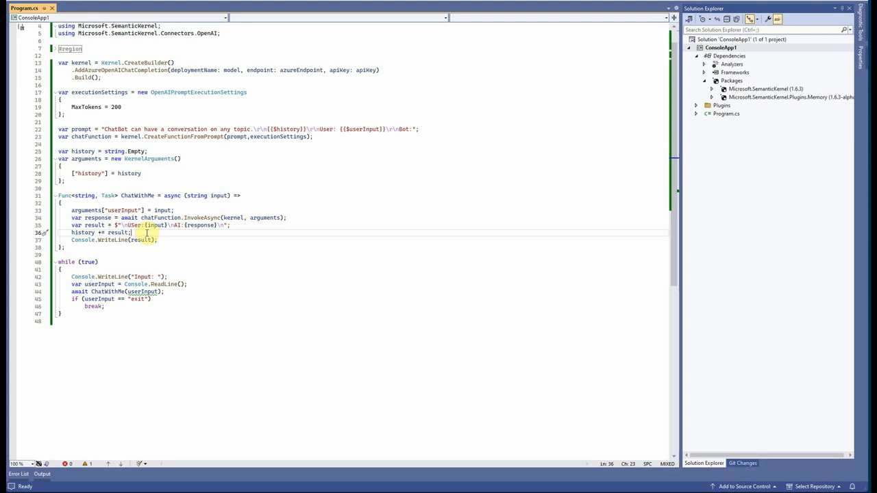
Add 'arguments["history"] = history;' below 'history += result;' and save Program.cs
text(arguments)
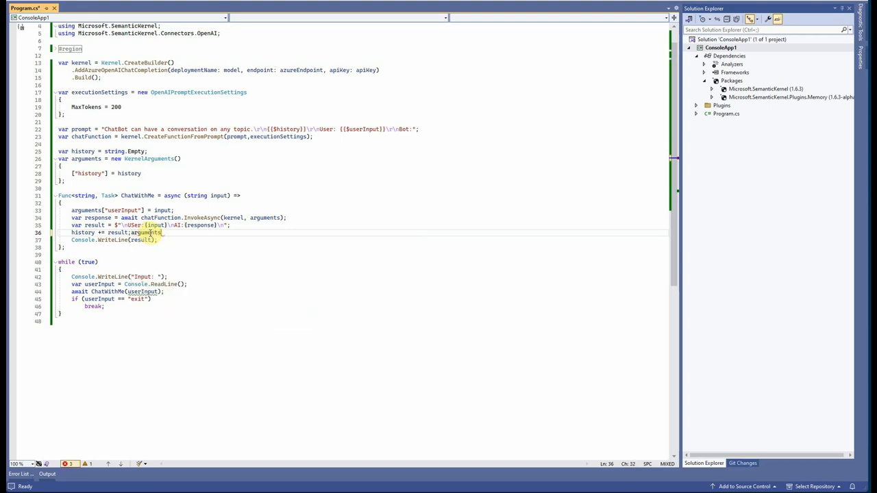
text([")
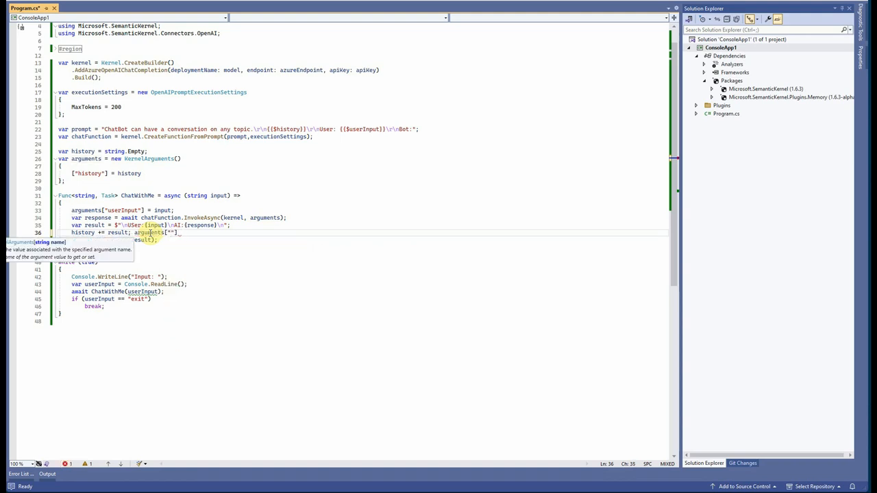
text(history"] = history;)
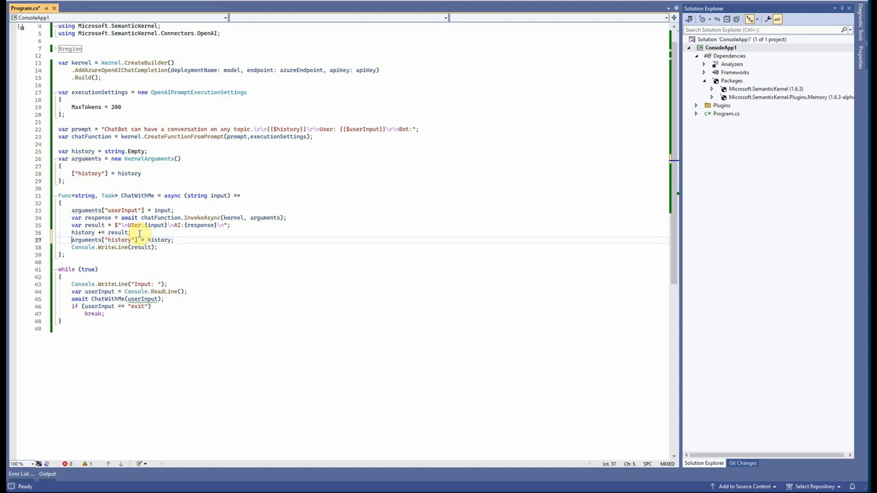
key(ctrl+s)
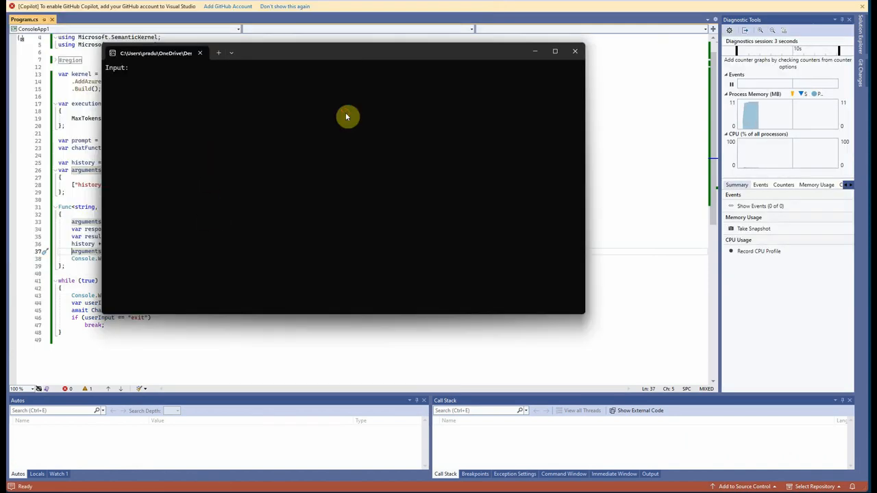
Ask the chatbot to suggest free time activities, then follow up asking for suggestions based on interests
text(CAn you s)
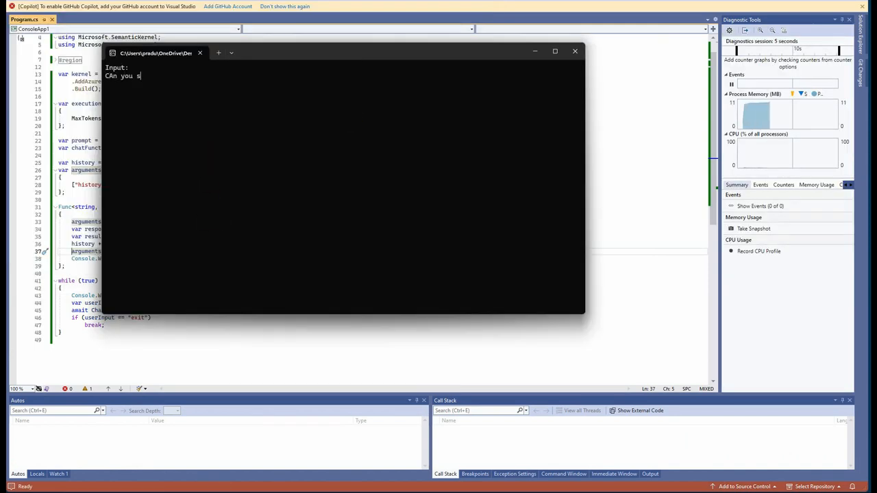
text(uggest me)
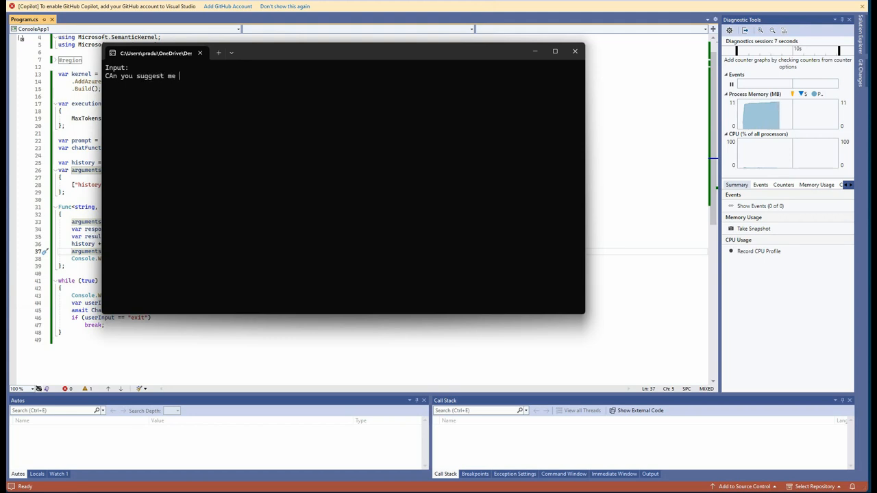
text(some f)
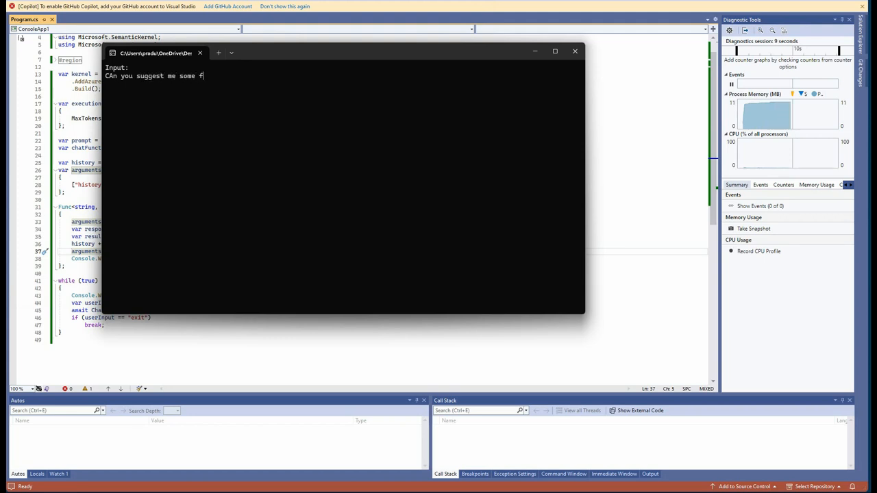
text(ree time ac)
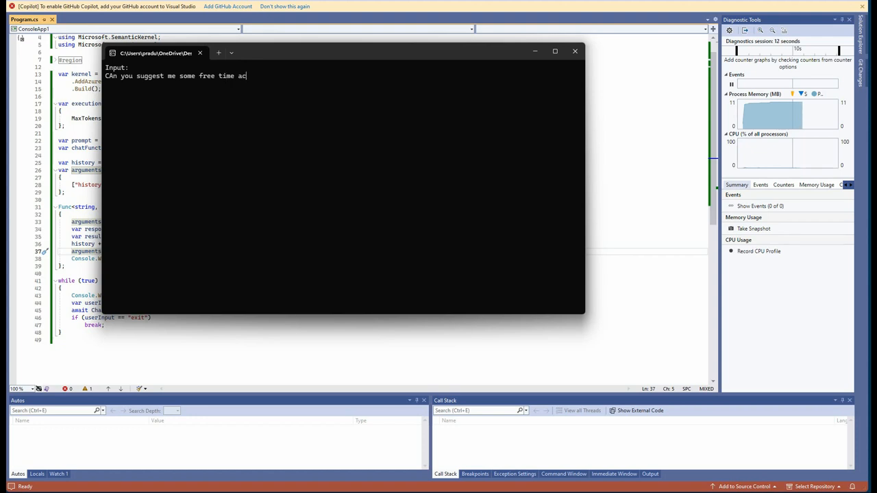
text(tivities)
text(Just suggest based on your)
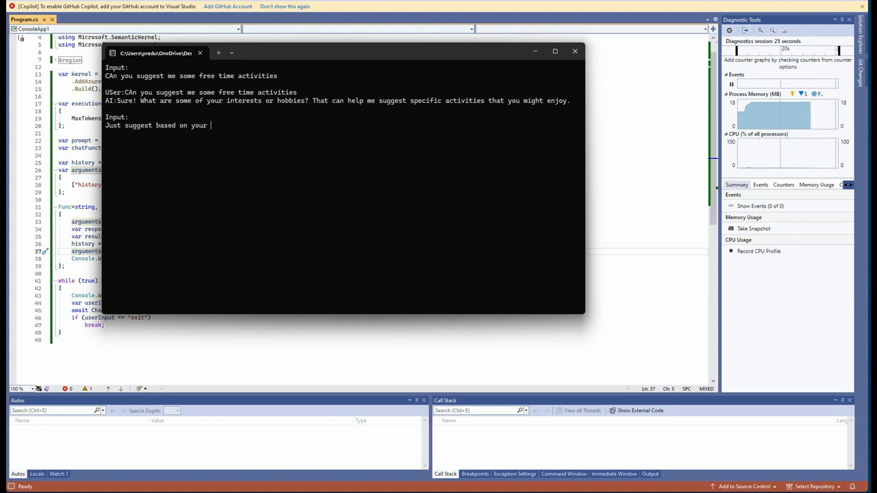
text(in)
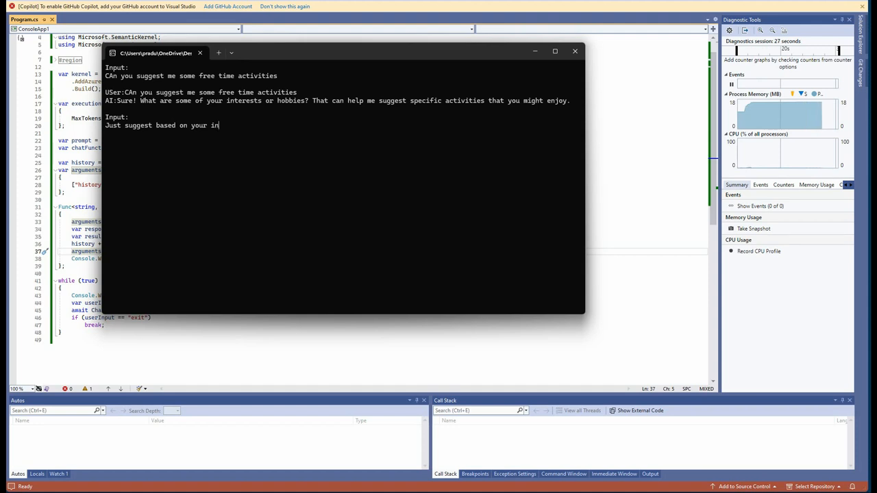
text(terests)
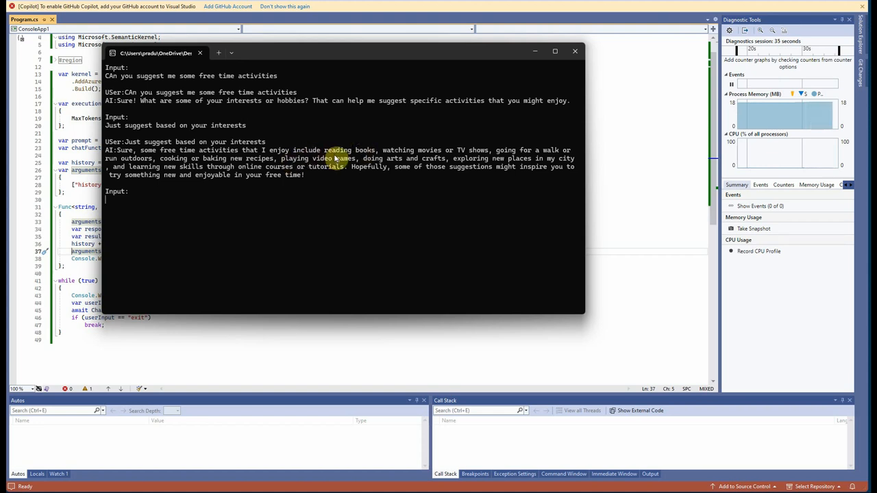
mouse_move(317, 190)
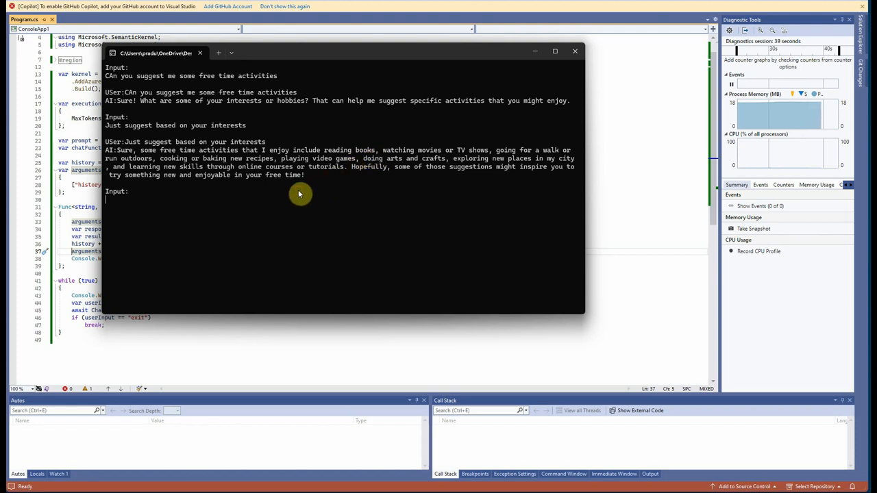
Ask what the second suggested activity was, then whether it remembers the very first question
text(What is t)
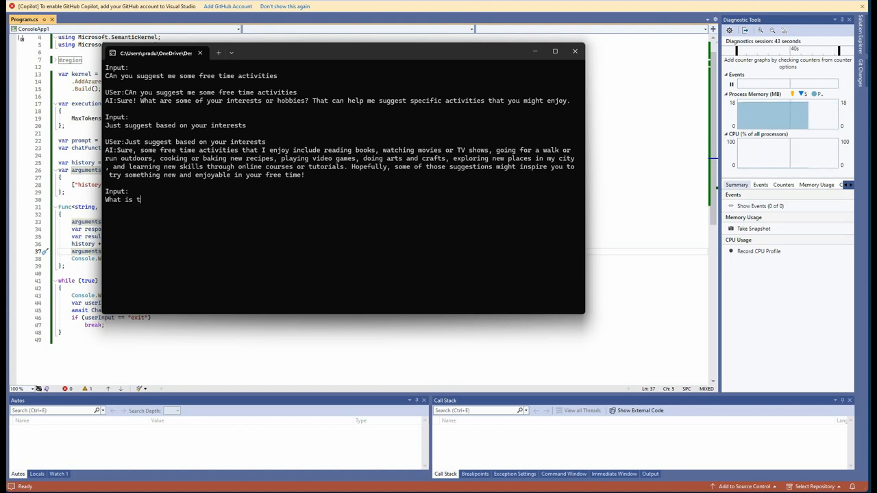
text(he second activity you just suggested)
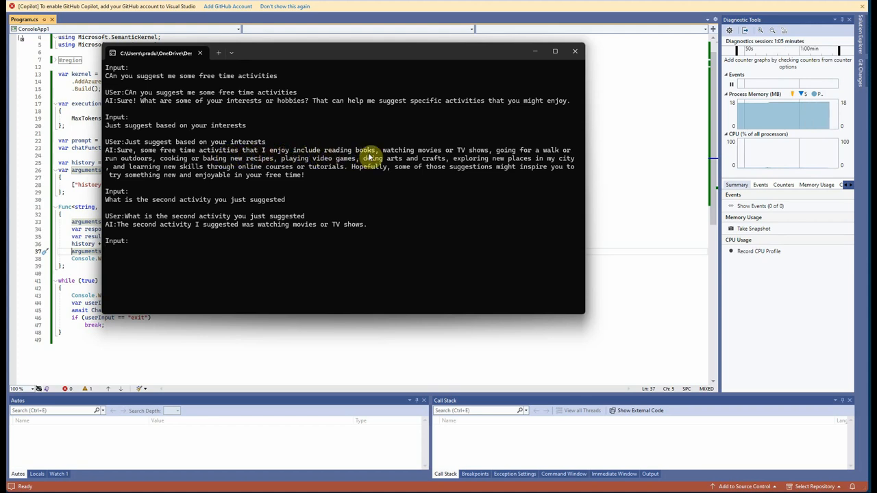
mouse_move(211, 236)
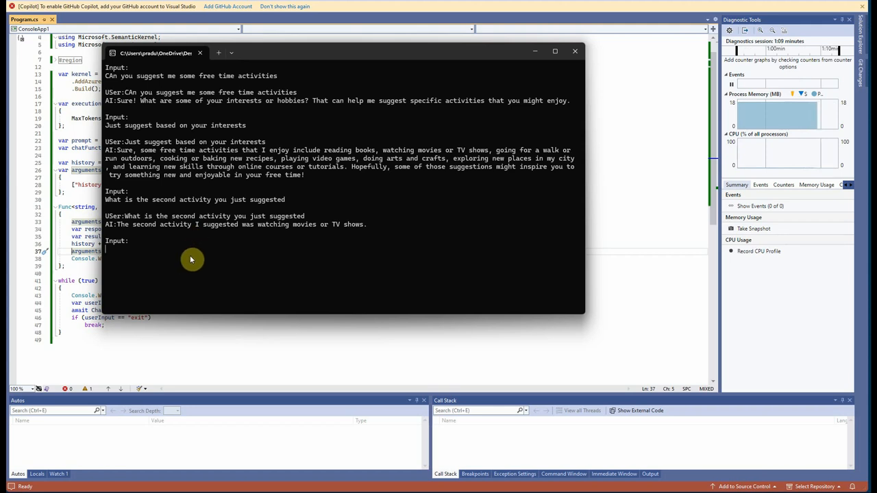
mouse_move(199, 254)
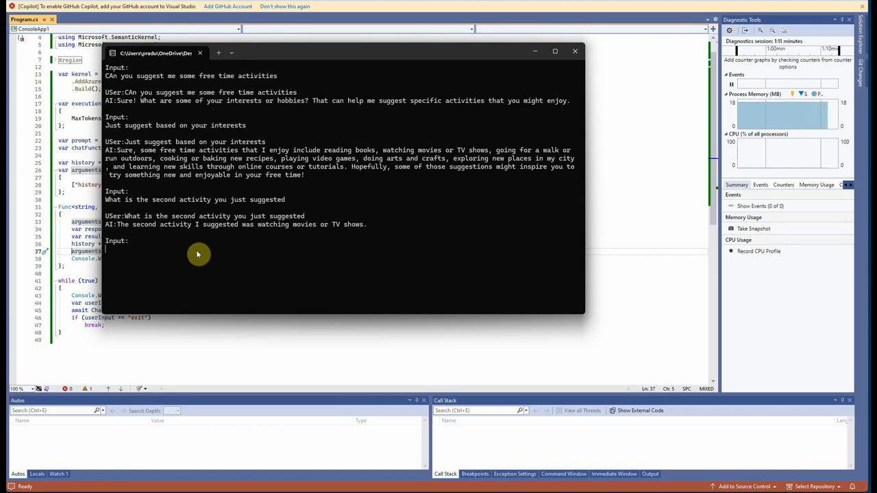
text(Can)
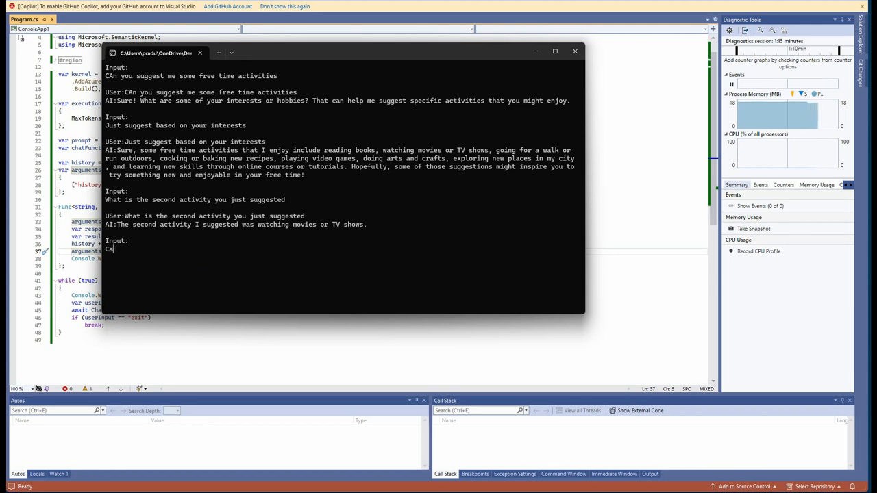
text(Did you)
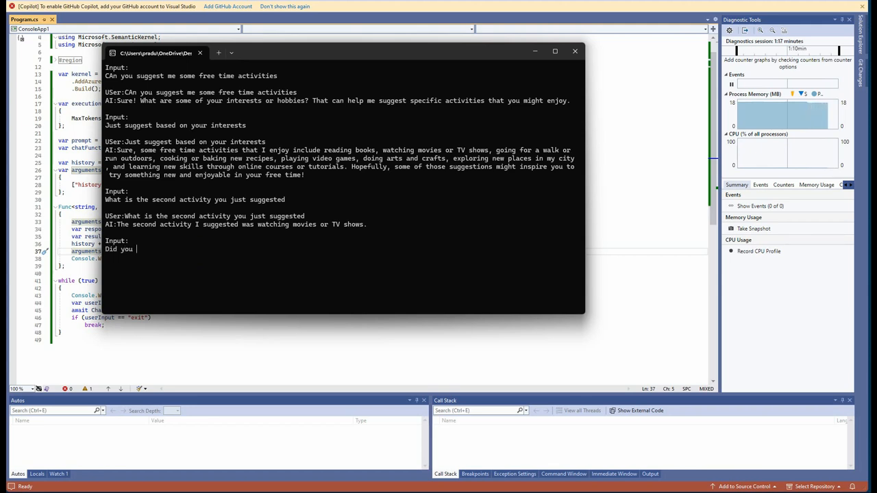
text(rember)
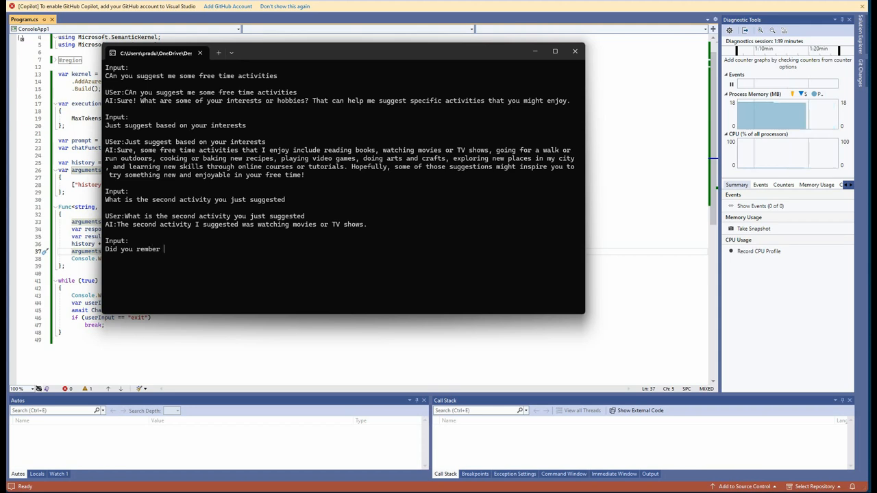
key(Backspace)
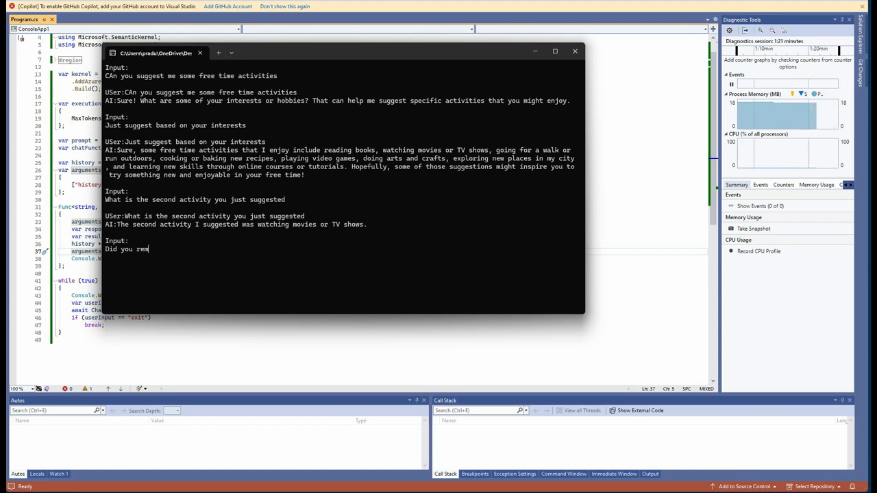
text(ember what was my)
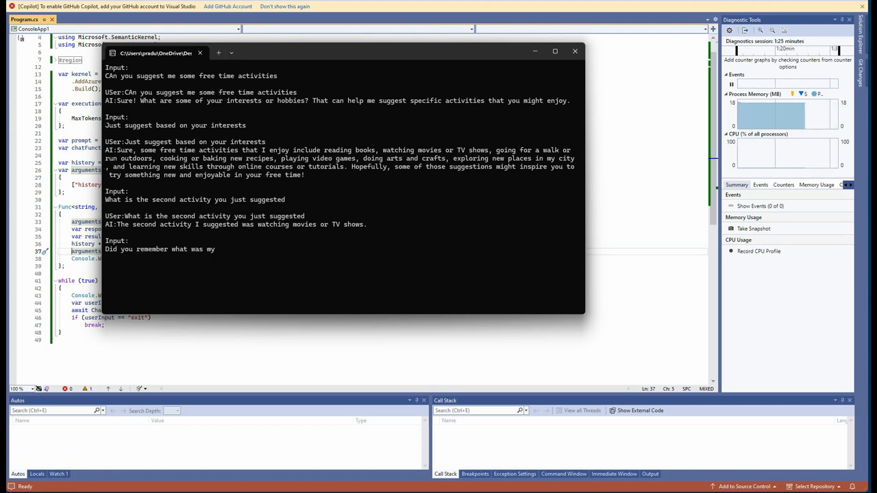
text(very first)
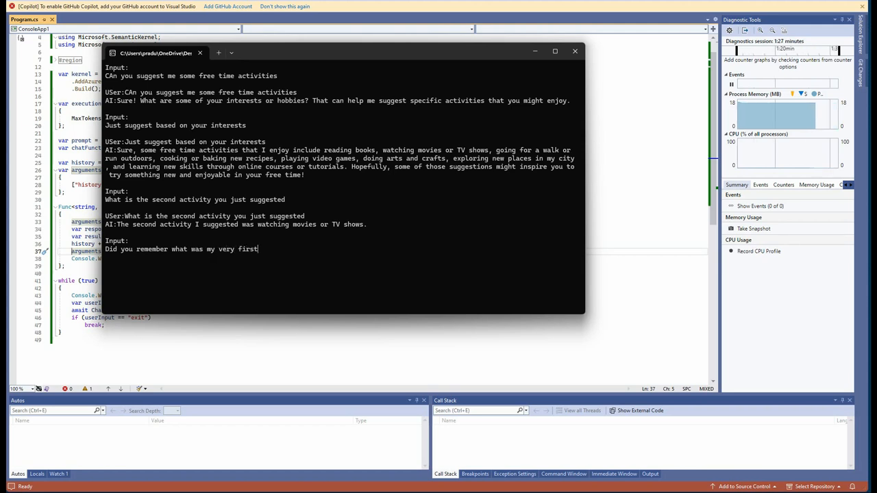
text(question?)
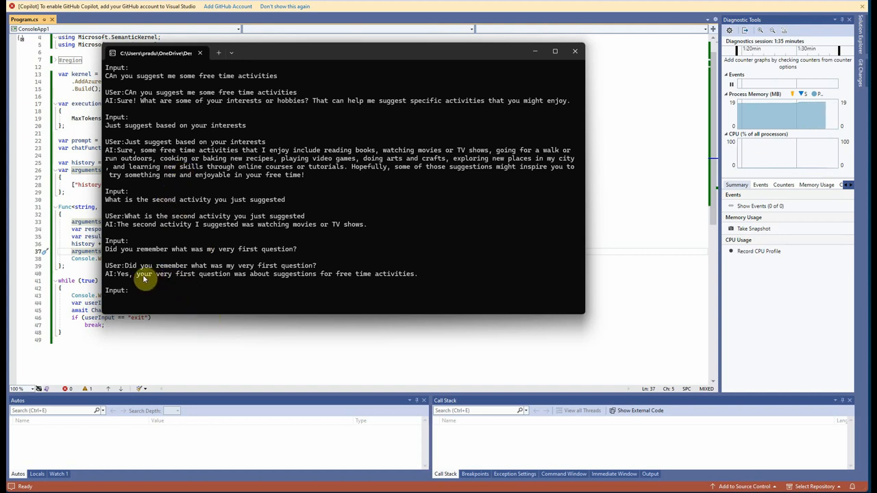
mouse_move(342, 287)
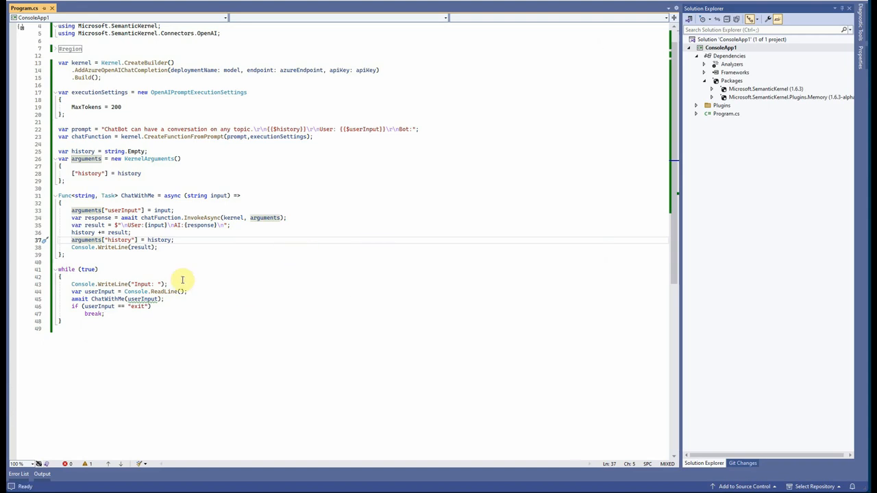
mouse_move(208, 271)
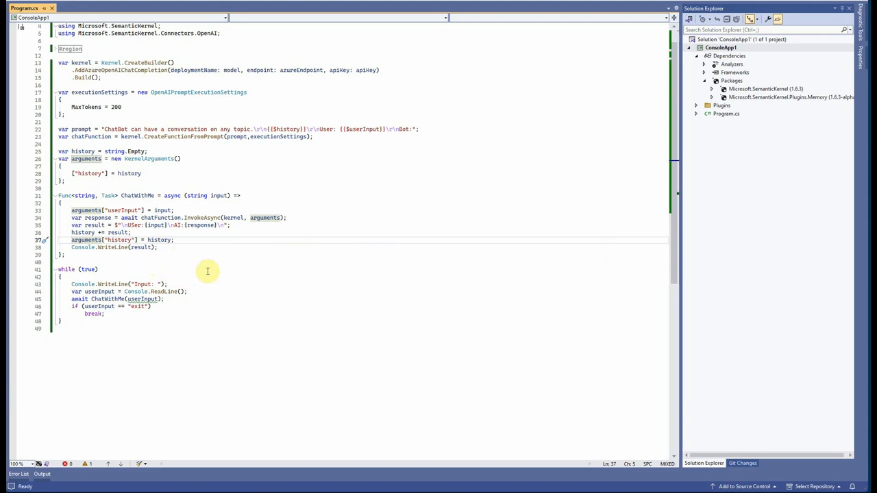
mouse_move(186, 258)
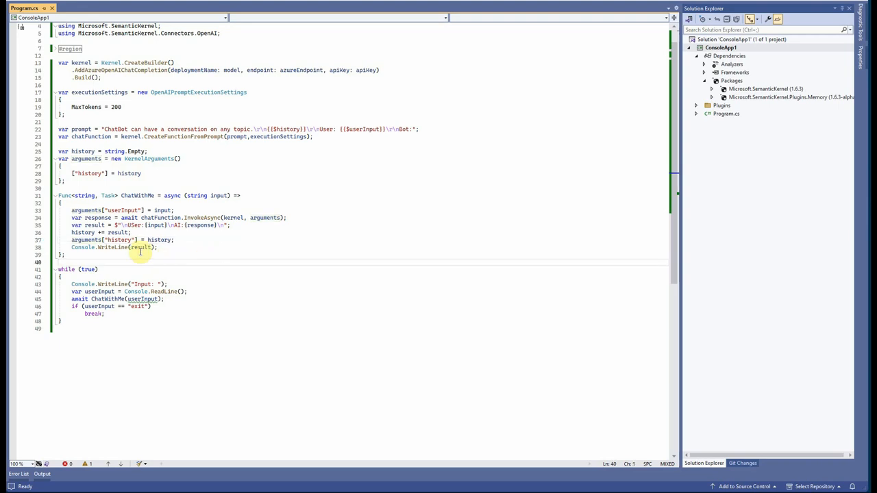
mouse_move(172, 264)
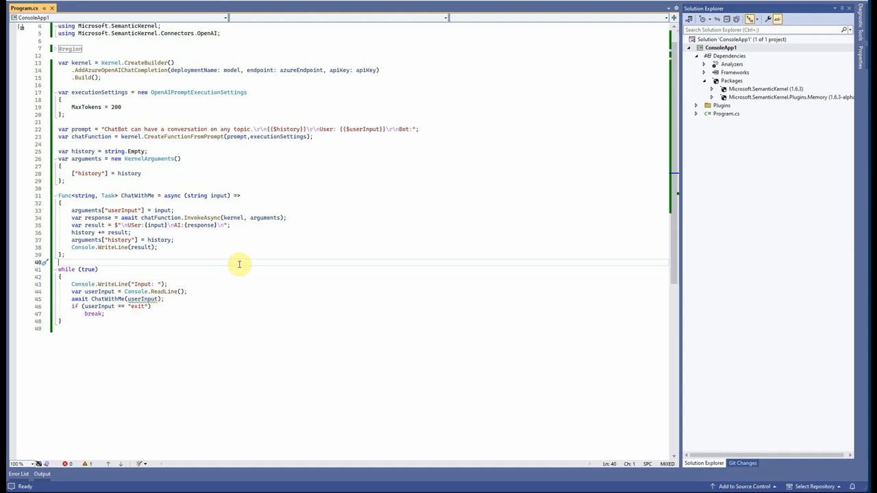
mouse_move(288, 241)
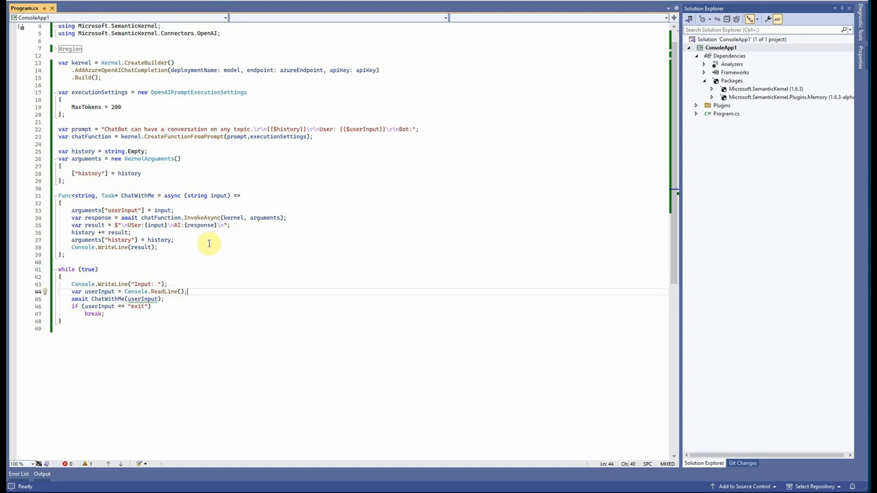
mouse_move(226, 255)
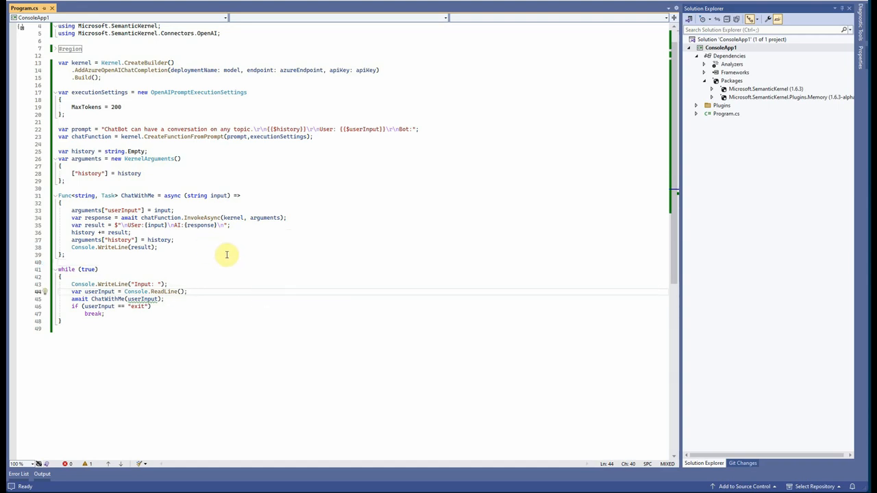